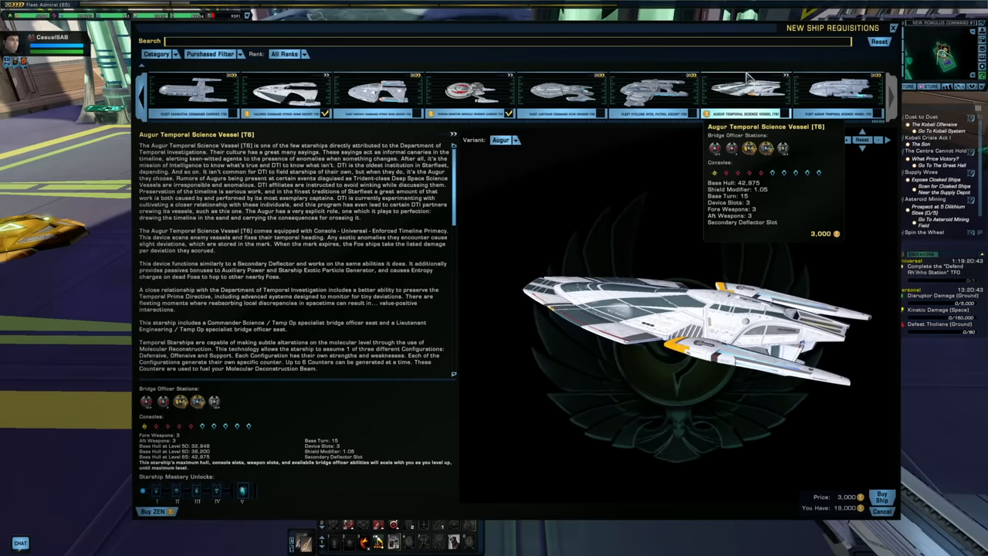
# Filter the Exchange to Starship Upgrade items and scroll through the requisition listings
pyautogui.click(840, 93)
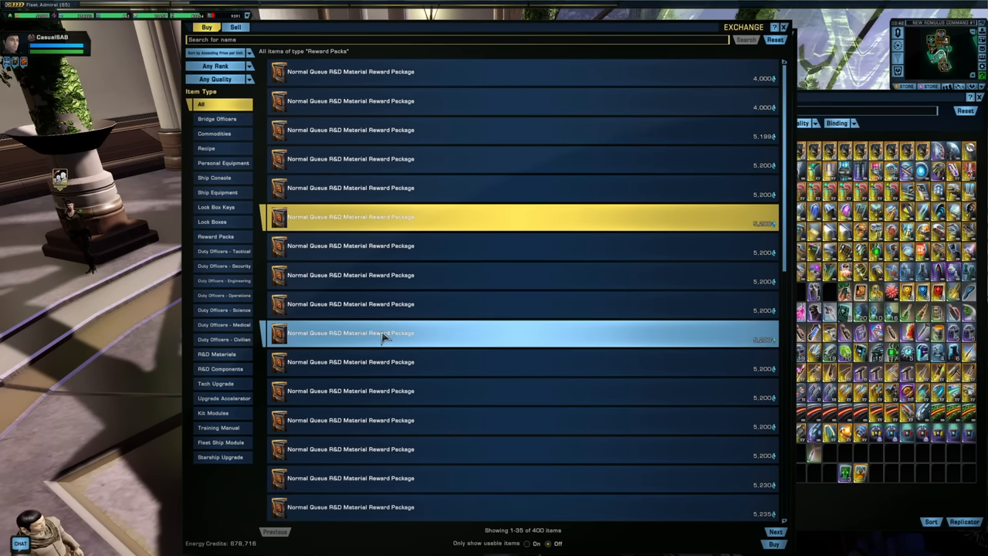
pyautogui.moveTo(327, 373)
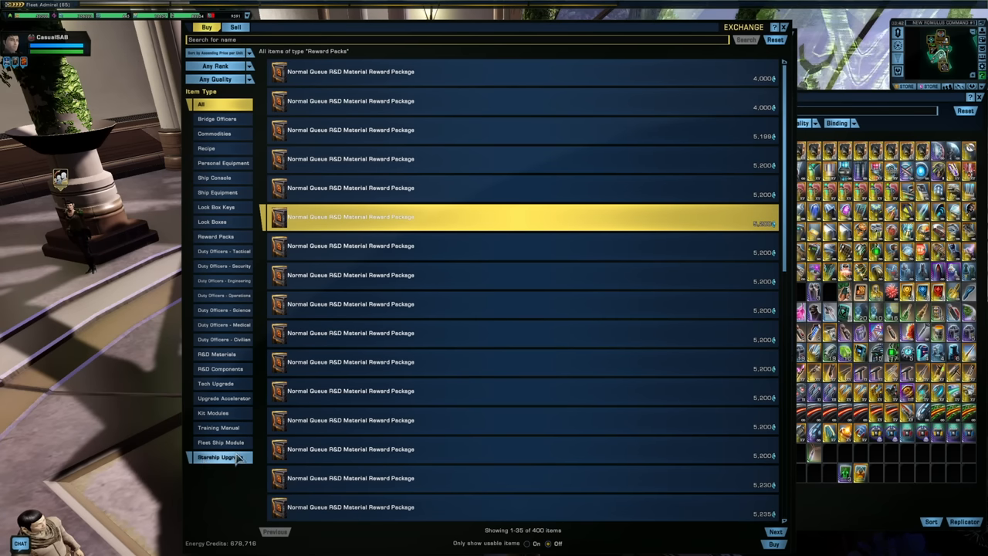
pyautogui.click(220, 457)
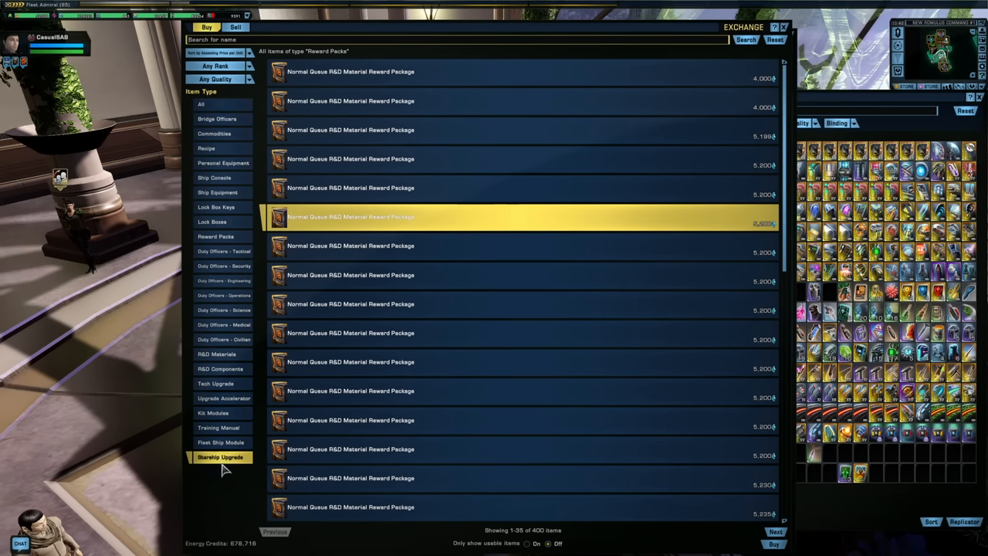
pyautogui.click(220, 457)
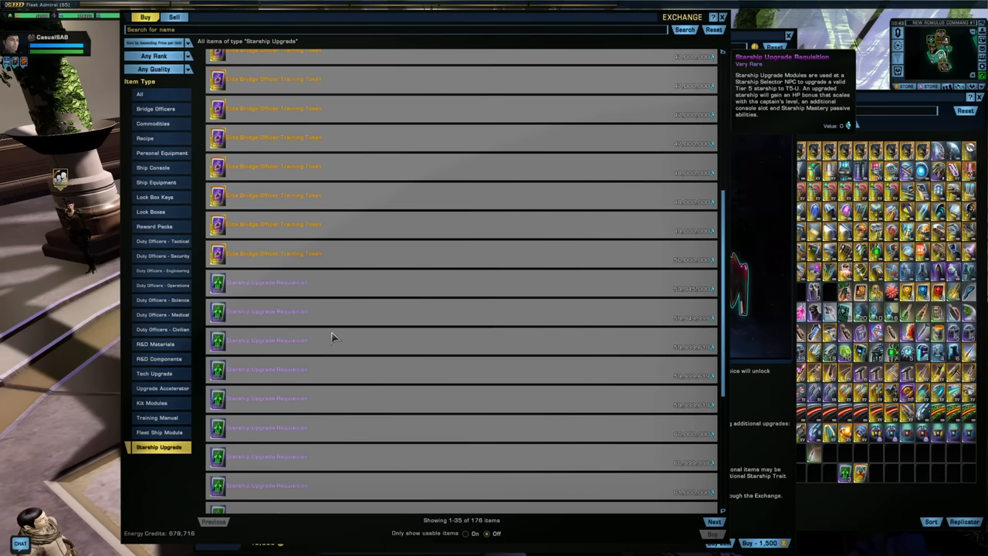
pyautogui.scroll(-3)
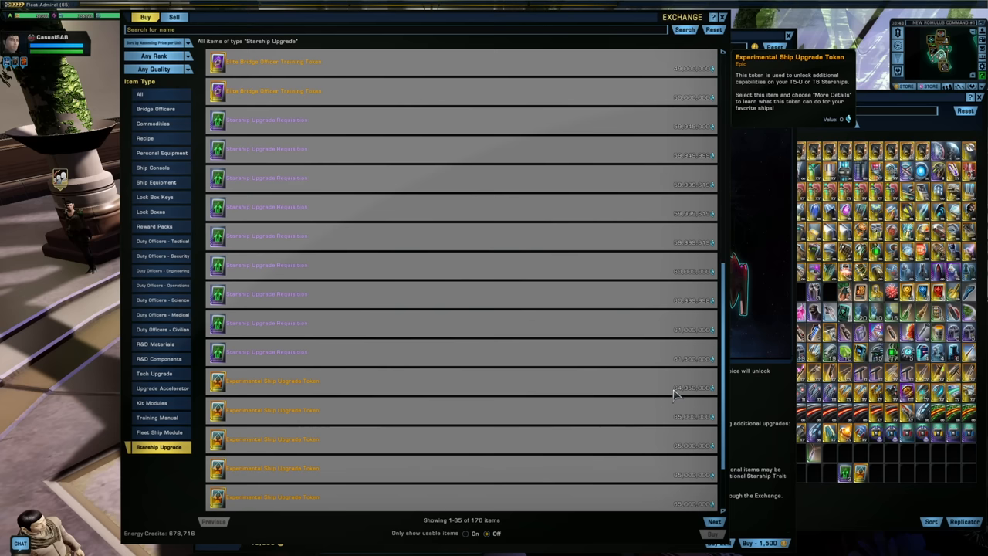
pyautogui.moveTo(241, 392)
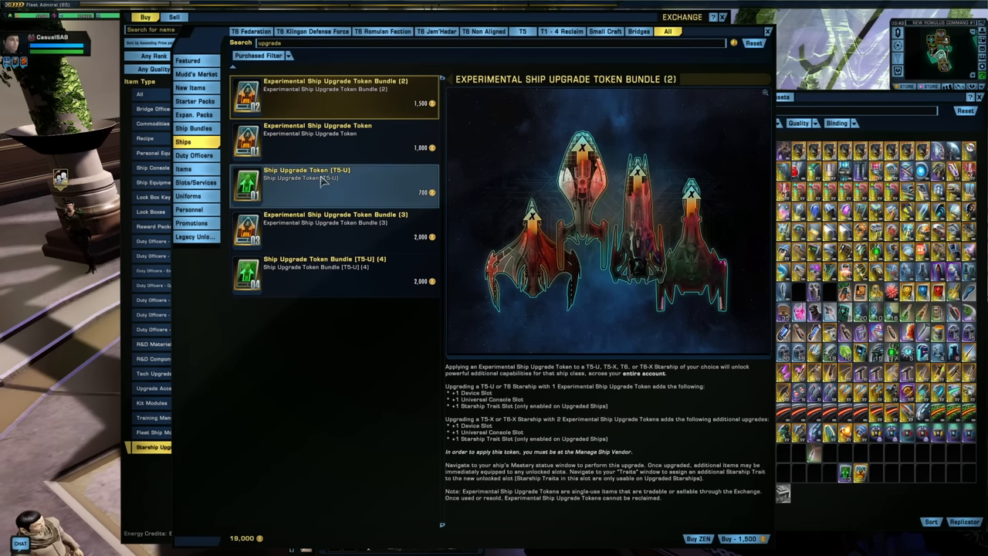
# Compare the single T5-U token, four-token T5-U bundle and single Experimental token listings
pyautogui.click(324, 185)
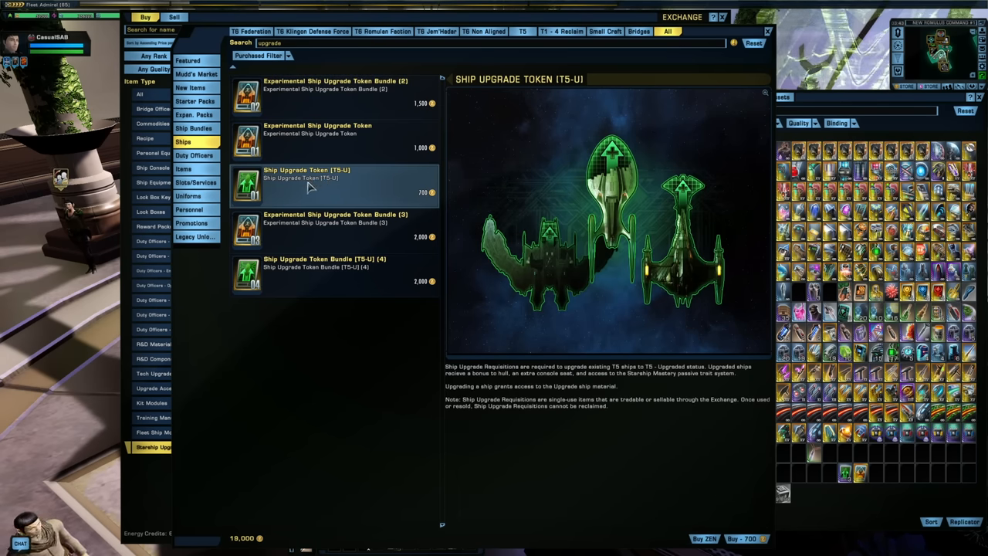
pyautogui.click(333, 274)
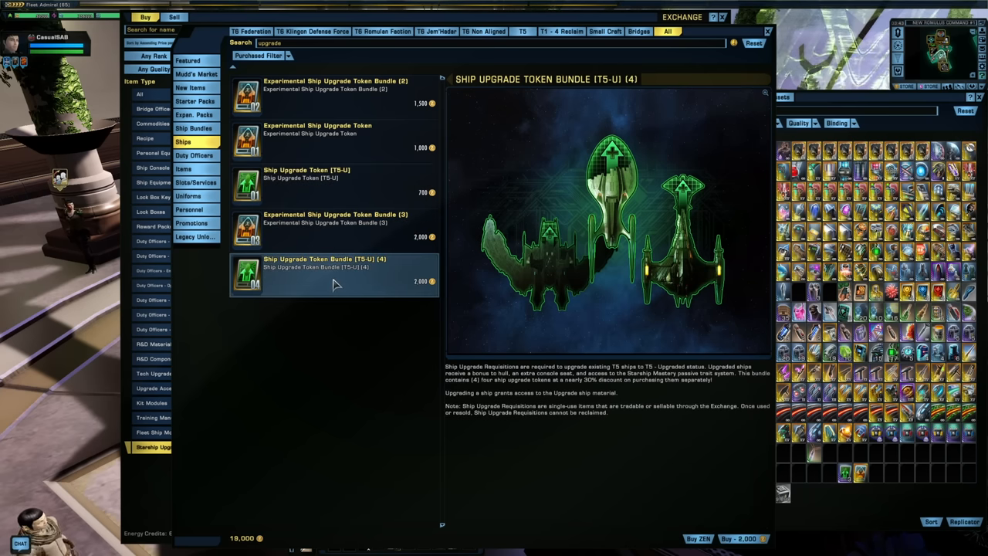
pyautogui.moveTo(334, 285)
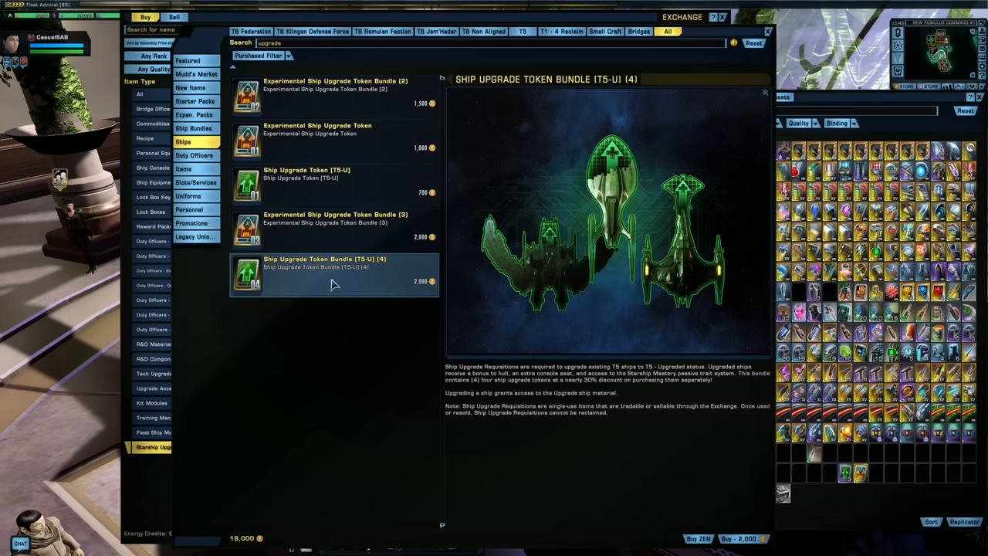
pyautogui.moveTo(312, 273)
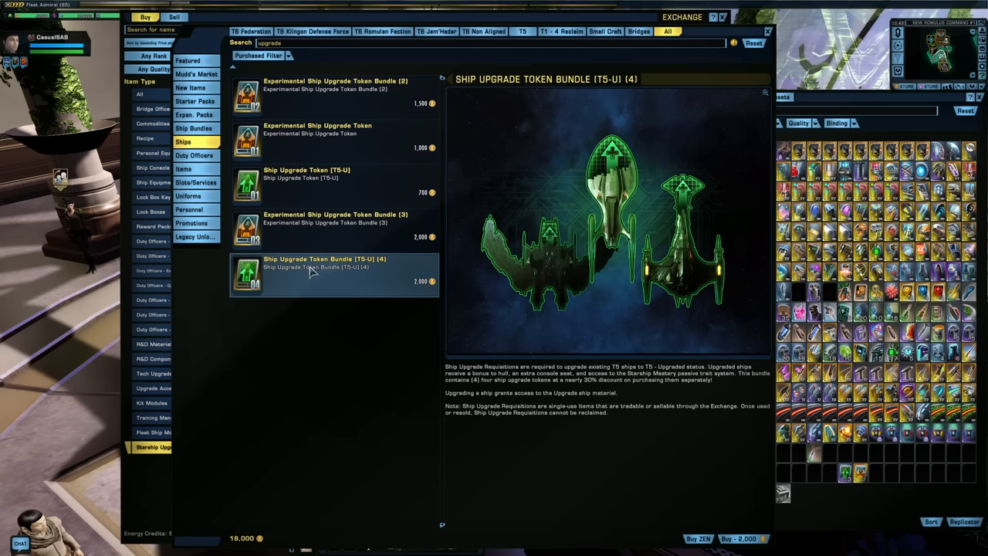
pyautogui.moveTo(292, 142)
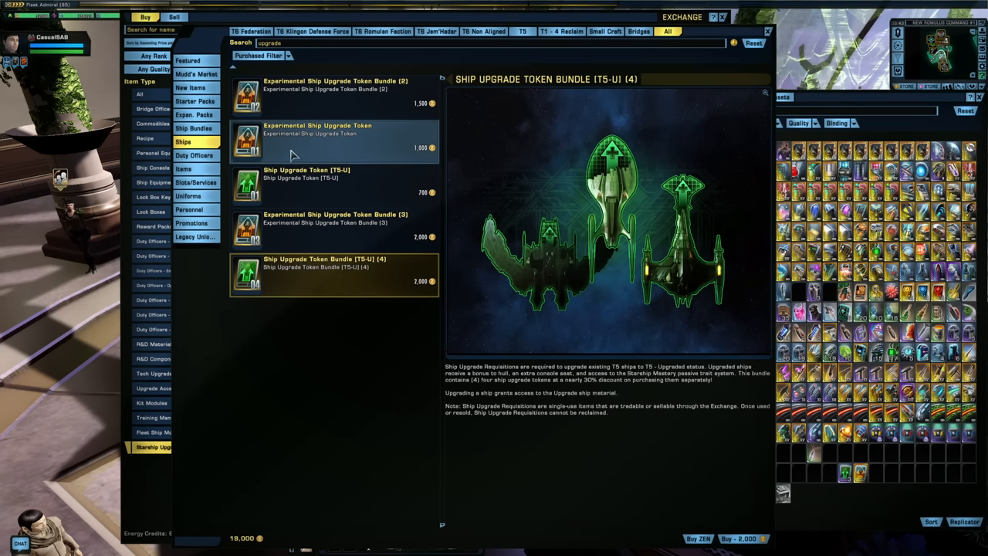
pyautogui.click(332, 92)
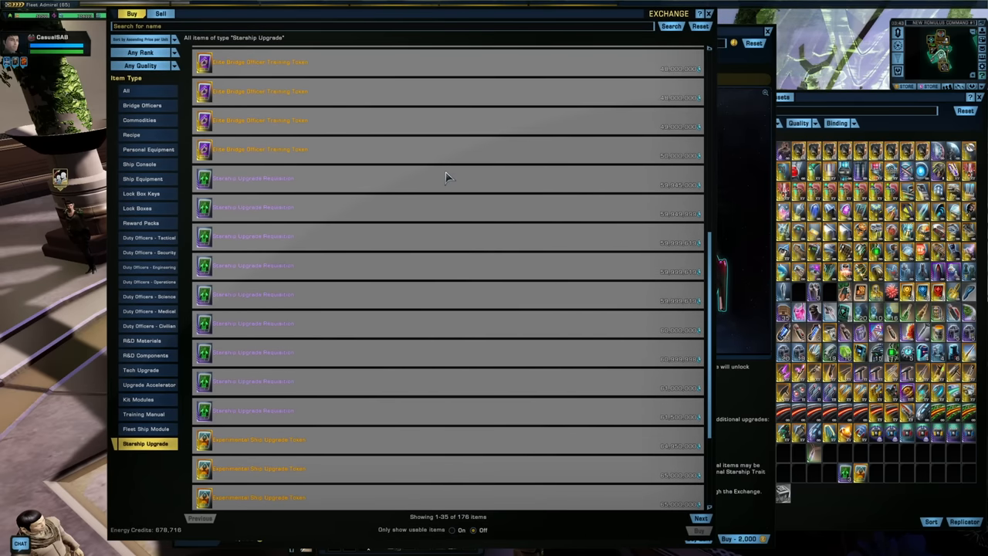
pyautogui.moveTo(451, 159)
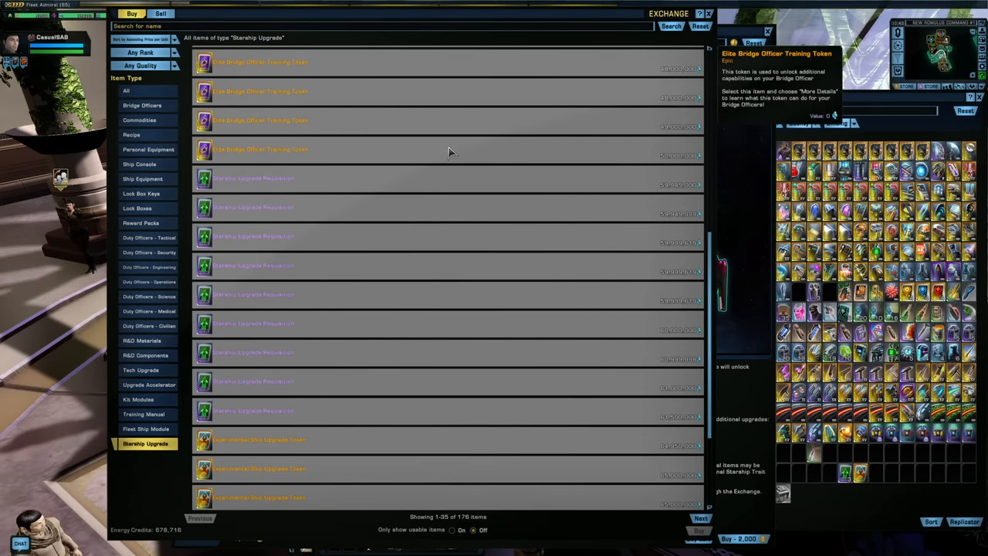
pyautogui.moveTo(409, 148)
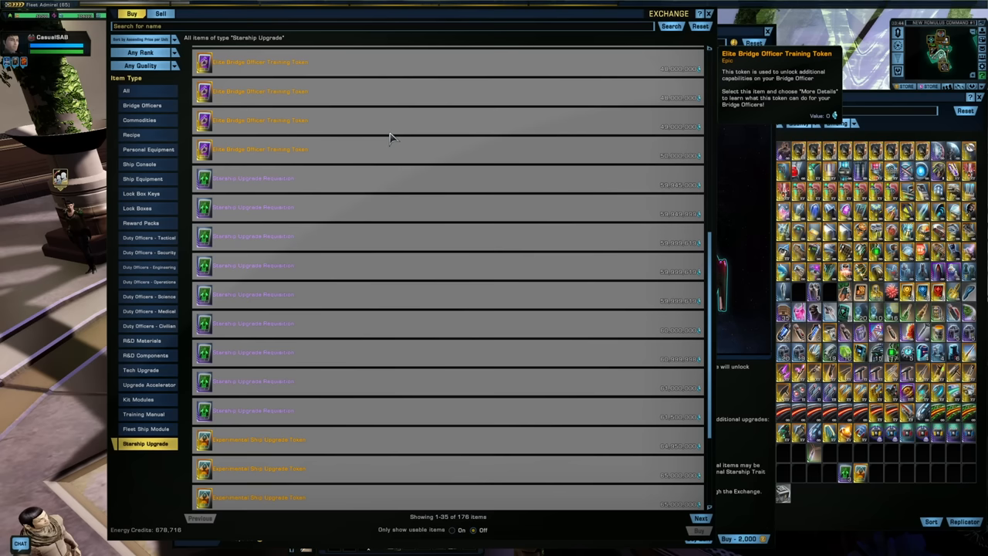
pyautogui.moveTo(421, 140)
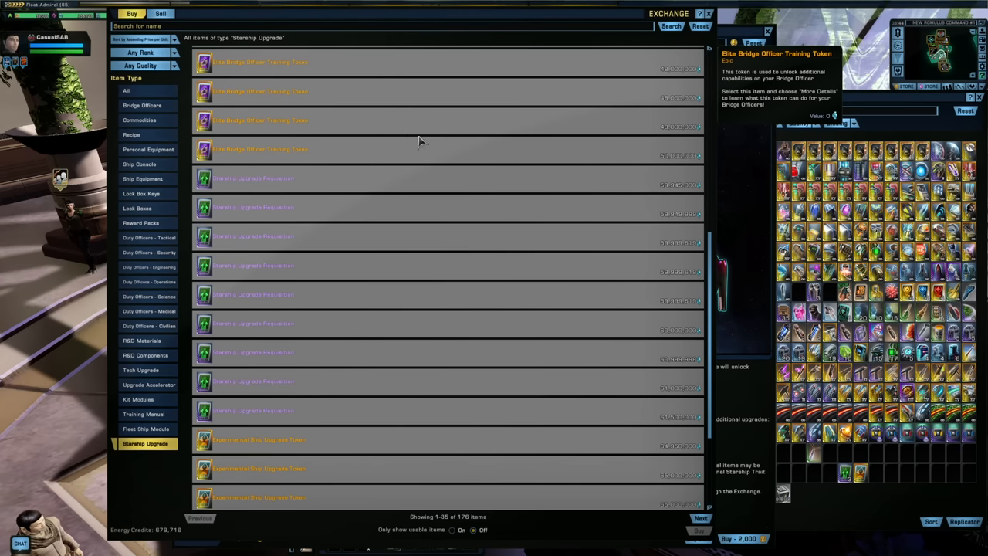
pyautogui.moveTo(299, 279)
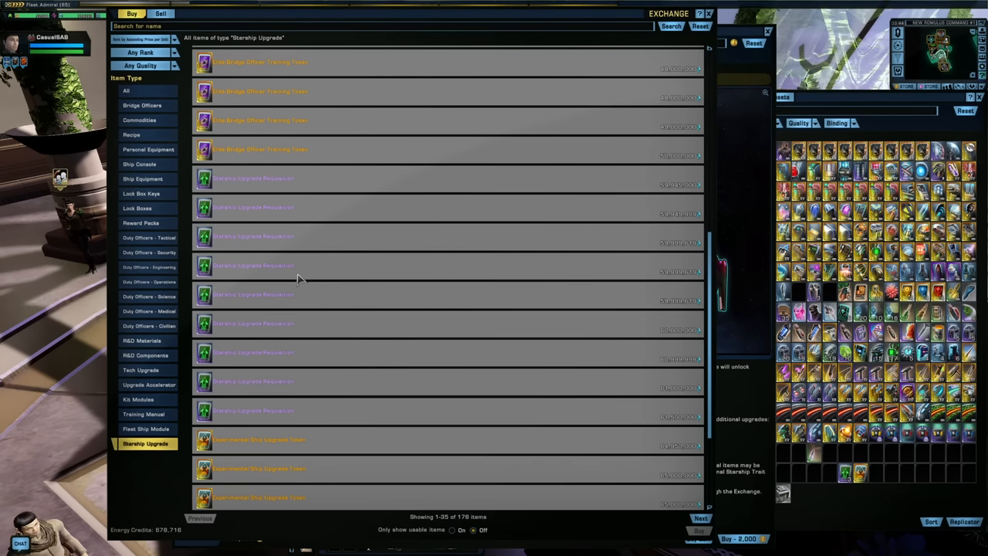
pyautogui.moveTo(393, 289)
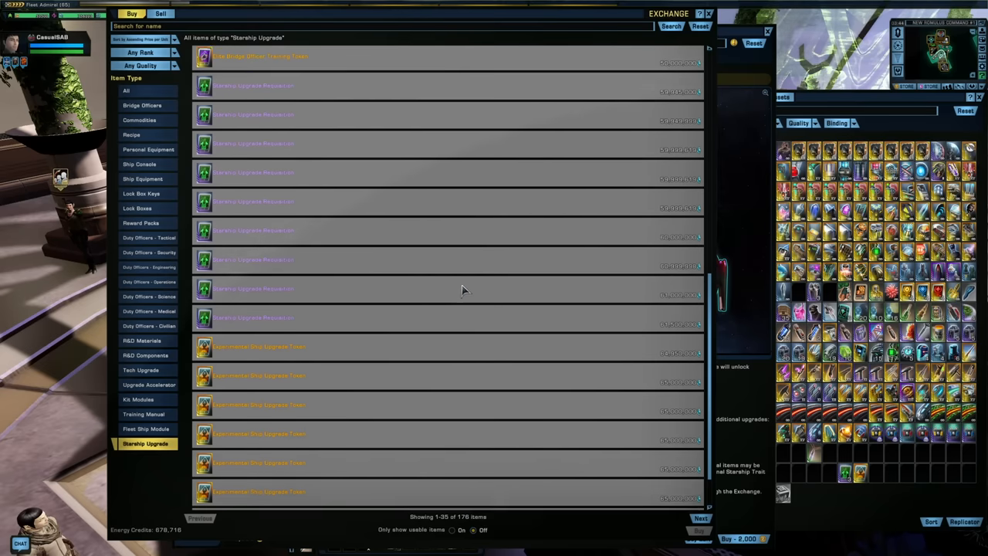
# Scroll the Starship Upgrade results down to the Experimental Ship Upgrade Token offers
pyautogui.scroll(-3)
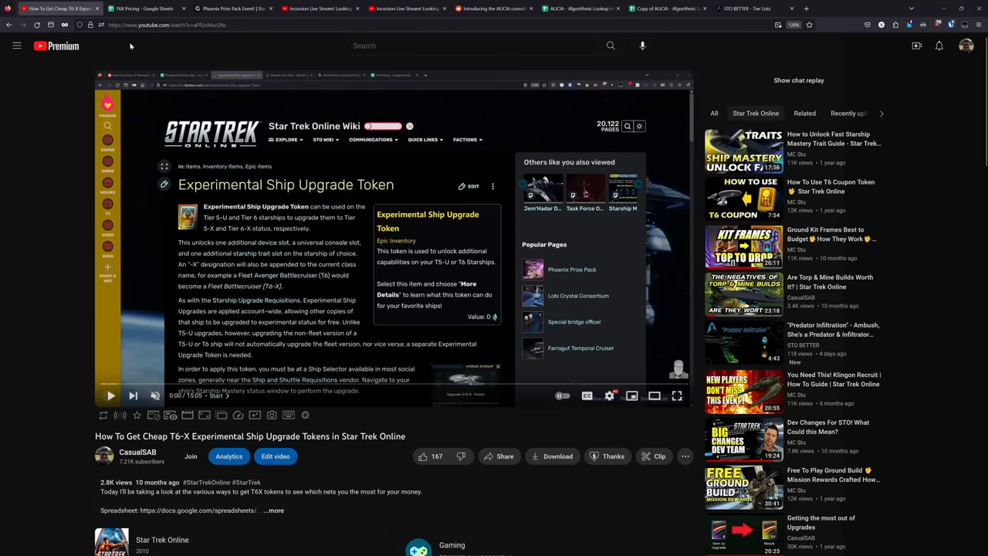
# Read the Phoenix Prize Pack Event article, briefly checking the upgrade token video tab
pyautogui.click(232, 9)
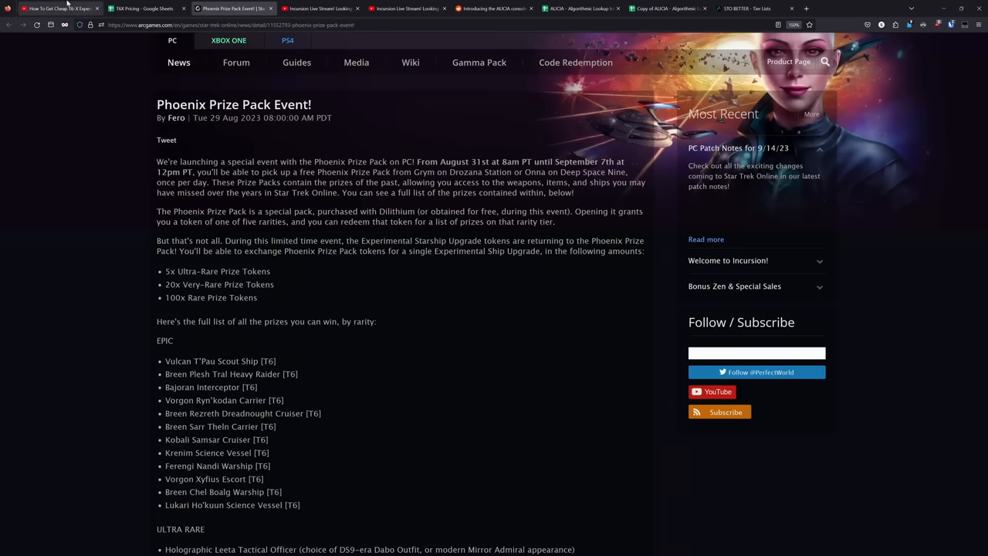
pyautogui.click(58, 8)
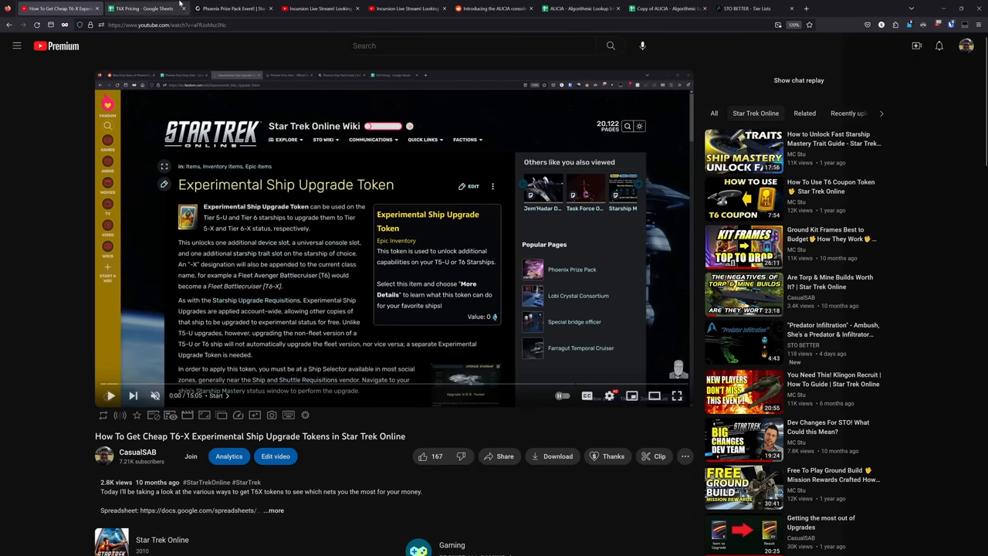
pyautogui.click(232, 8)
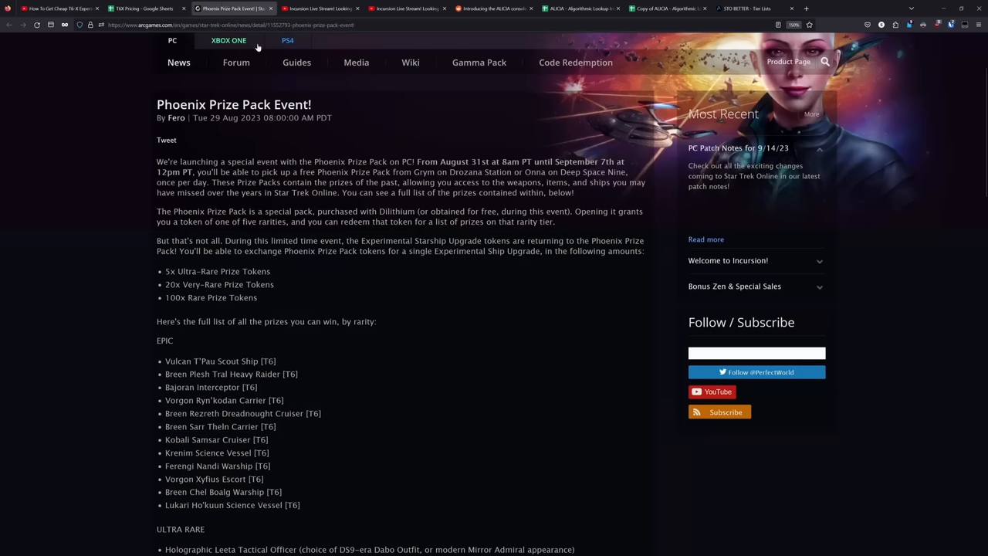
pyautogui.moveTo(257, 48)
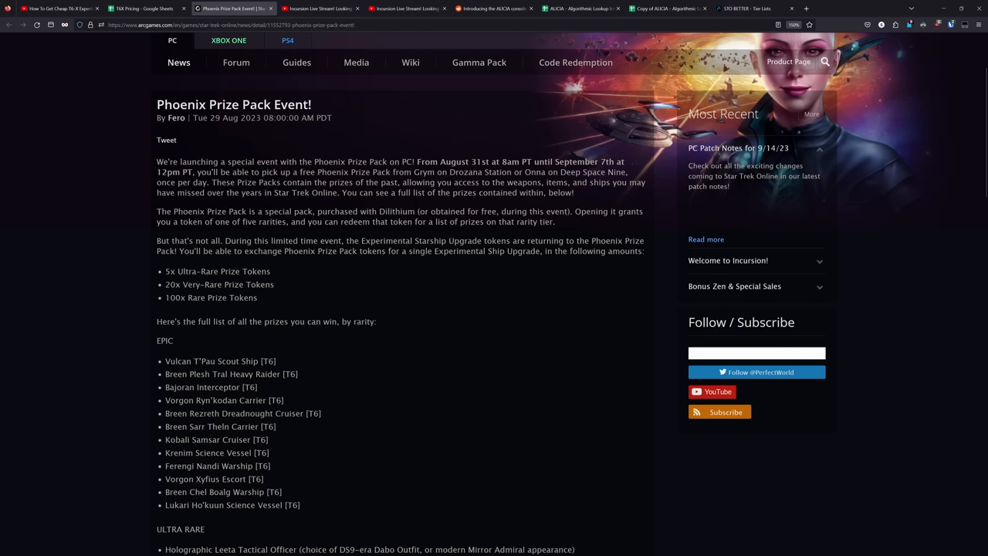
pyautogui.moveTo(266, 233)
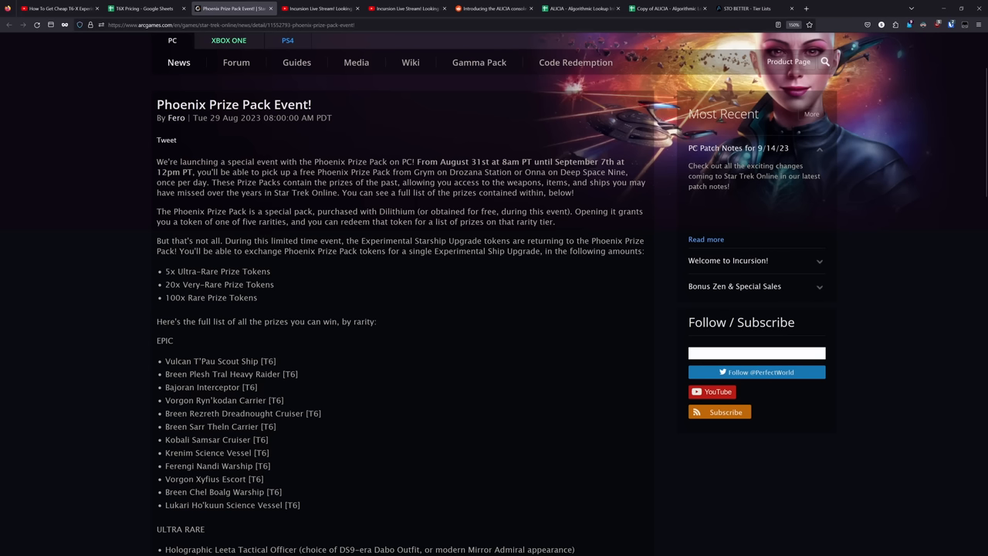
pyautogui.moveTo(257, 265)
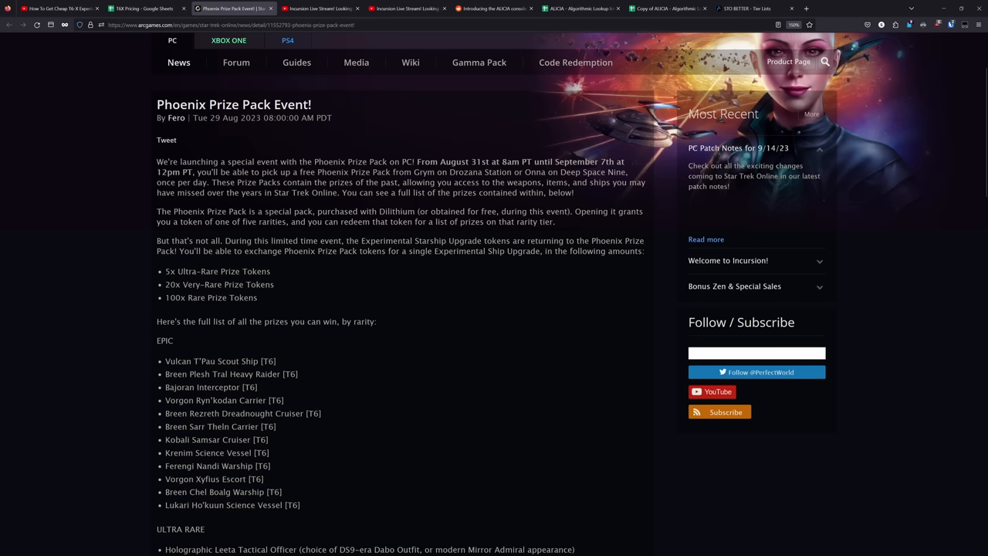
pyautogui.click(143, 8)
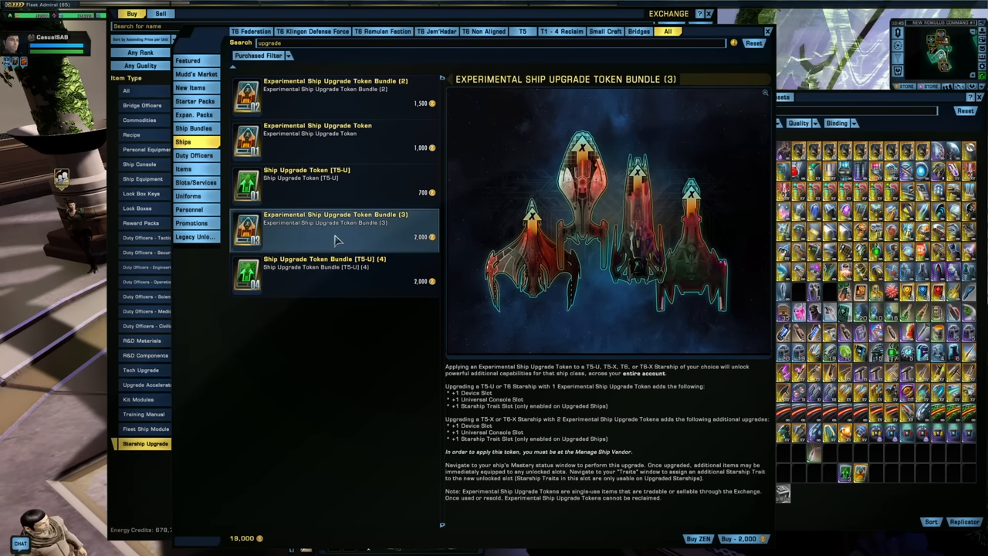
# View the 2,000-Zen Experimental Ship Upgrade Token Bundle (3) details
pyautogui.click(336, 228)
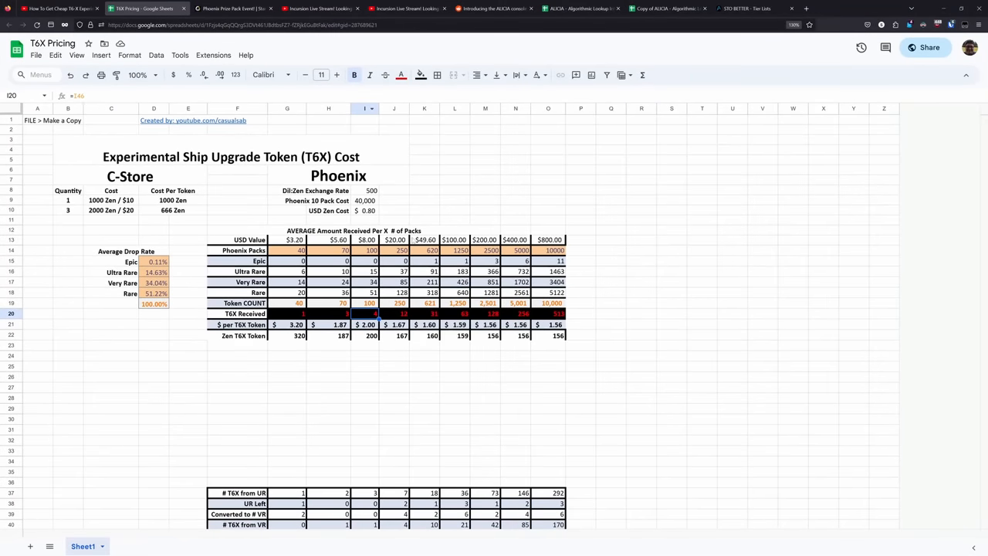
# Inspect the T6X Pricing formulas behind the $20.00 USD tier's token values
pyautogui.click(394, 240)
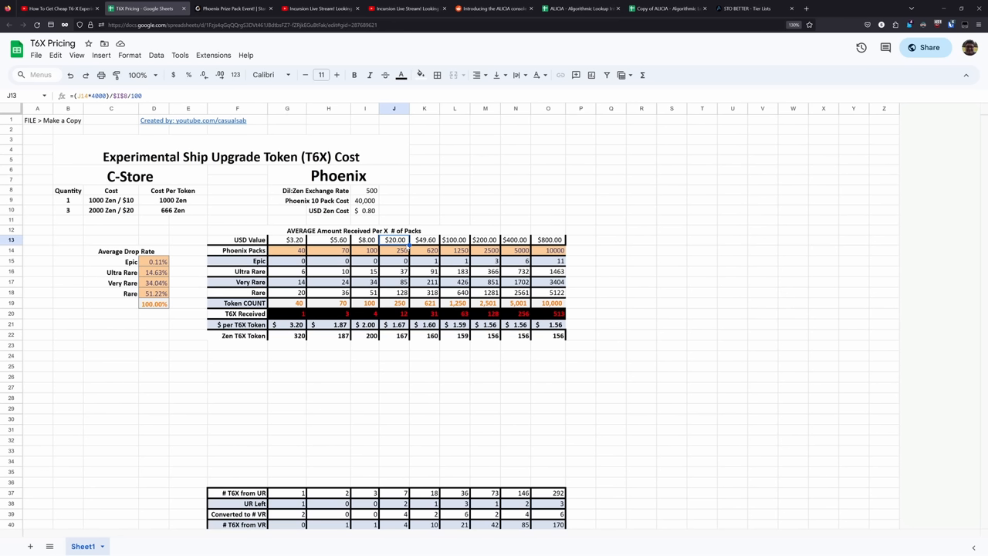
pyautogui.moveTo(407, 247)
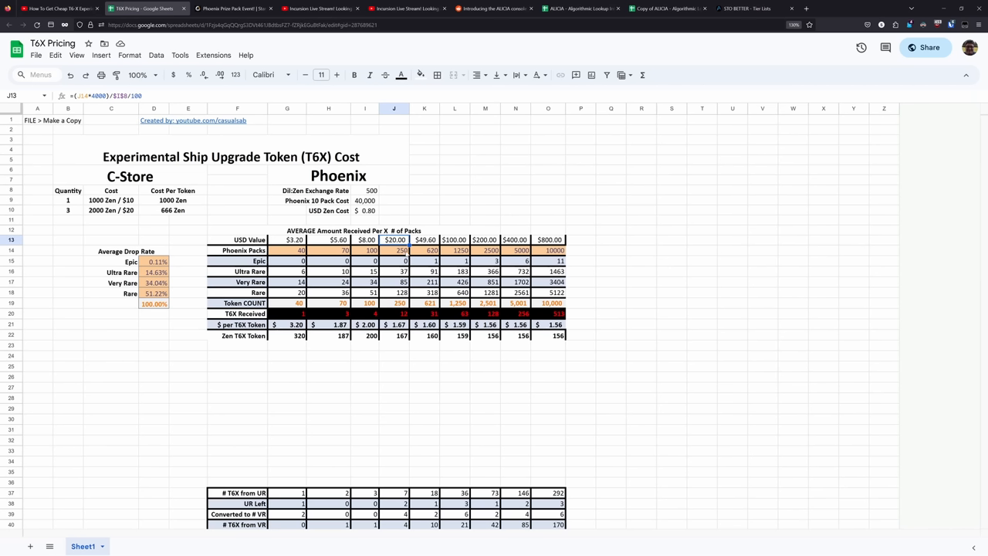
pyautogui.click(394, 250)
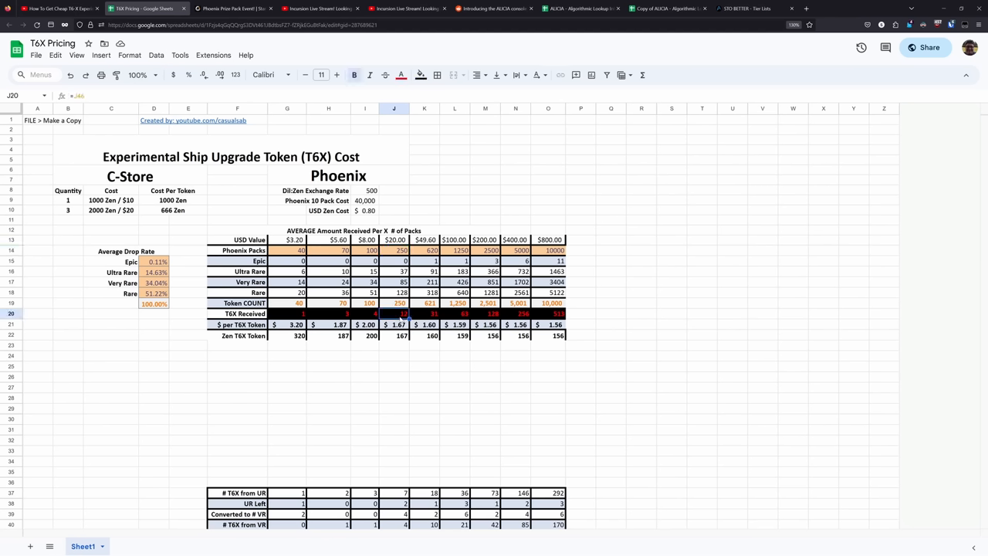
pyautogui.moveTo(392, 387)
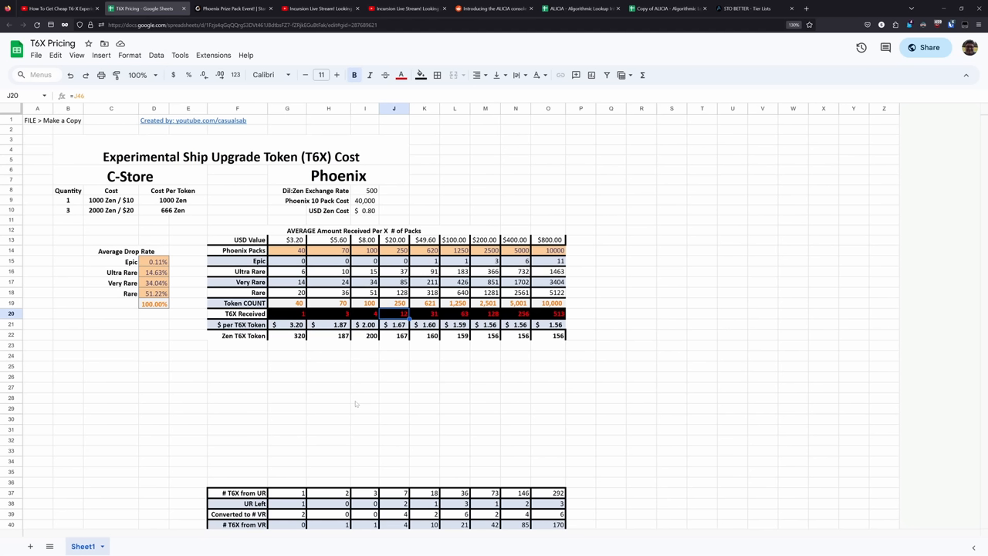
pyautogui.moveTo(440, 348)
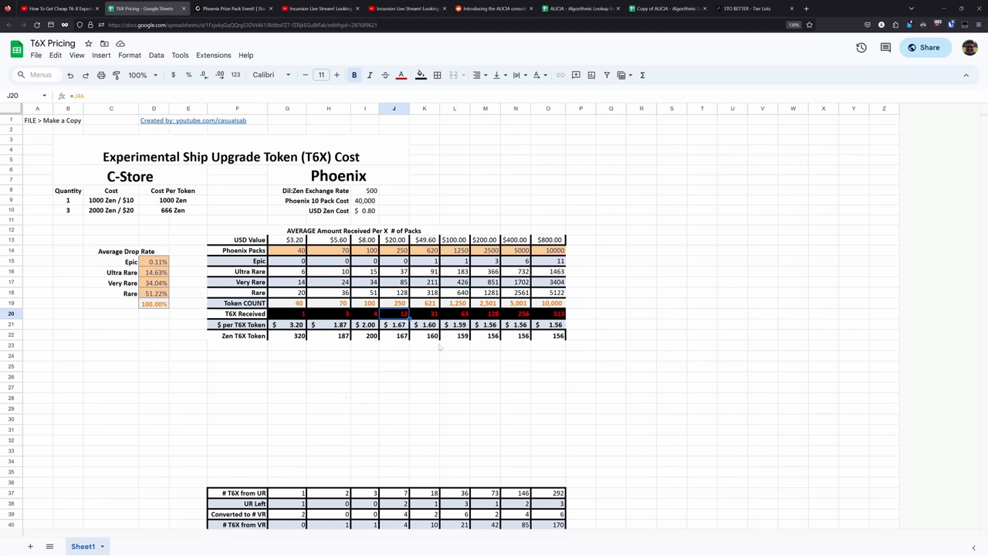
pyautogui.moveTo(338, 402)
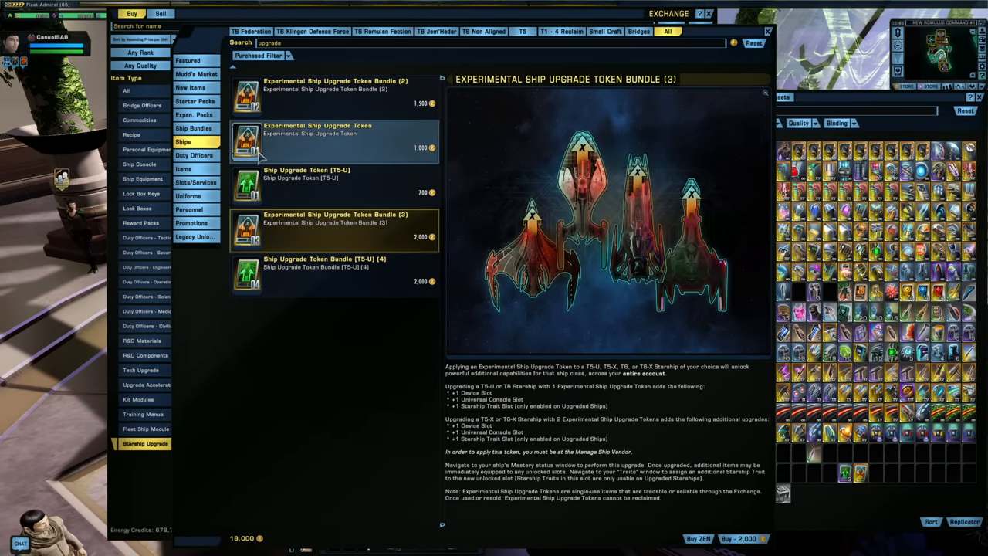
pyautogui.moveTo(332, 152)
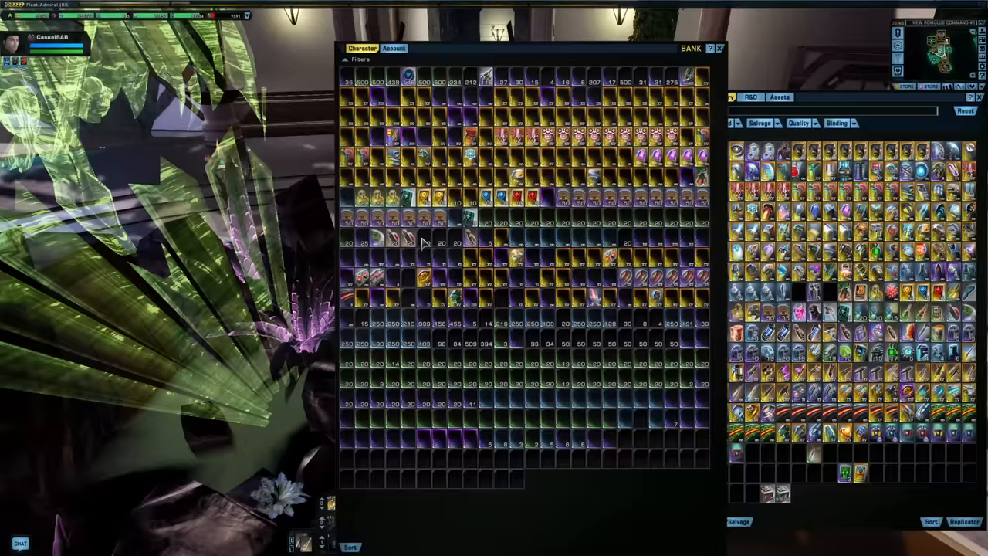
# Switch the Bank to the Account tab's shared storage
pyautogui.click(393, 48)
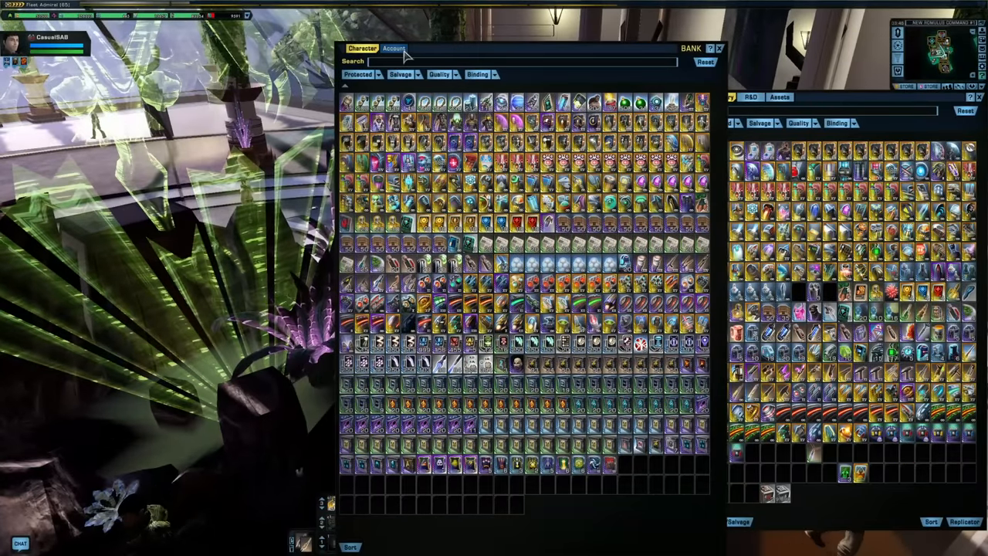
pyautogui.click(393, 48)
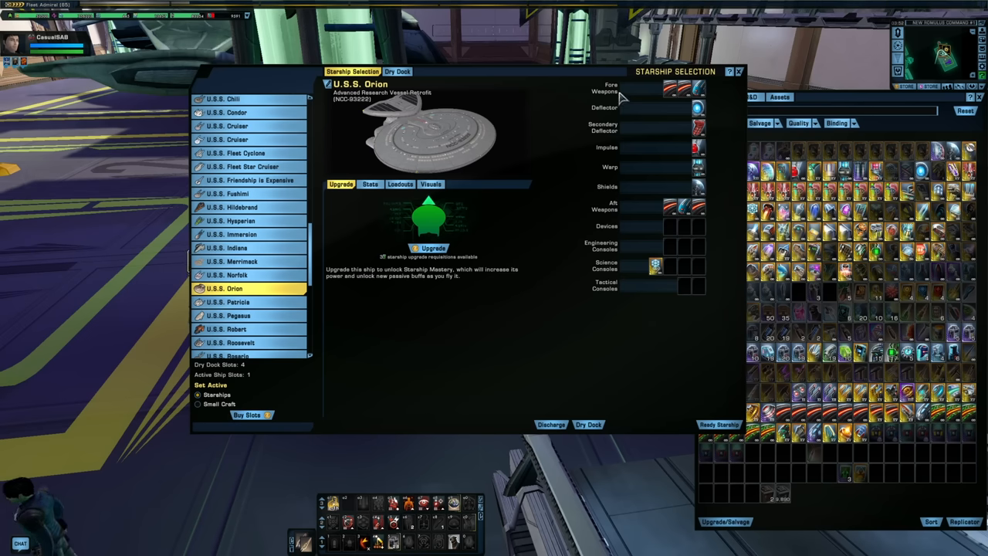
pyautogui.moveTo(664, 386)
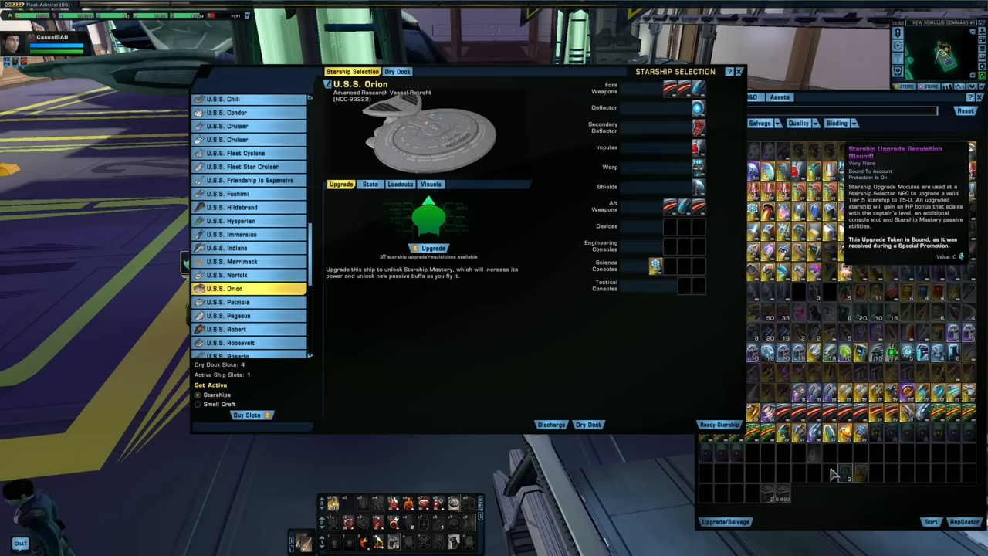
# Complete the U.S.S. Orion's upgrade to Advanced Research Vessel Retrofit [T5-U]
pyautogui.click(434, 248)
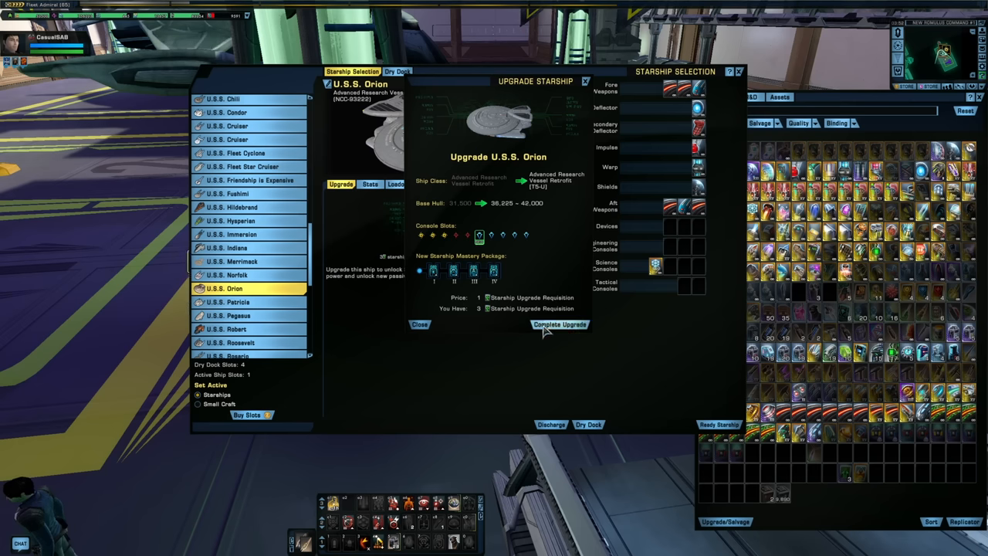
pyautogui.click(559, 324)
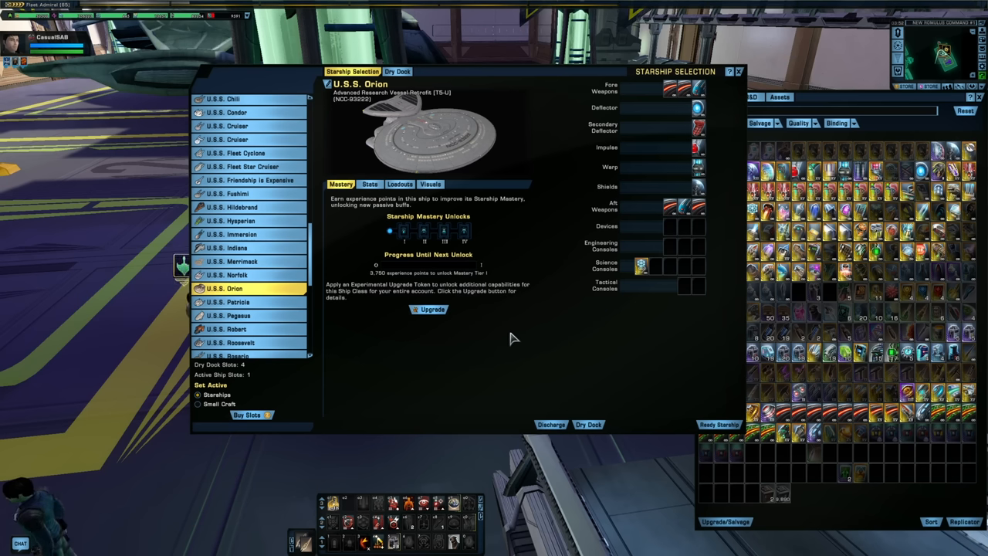
pyautogui.moveTo(431, 310)
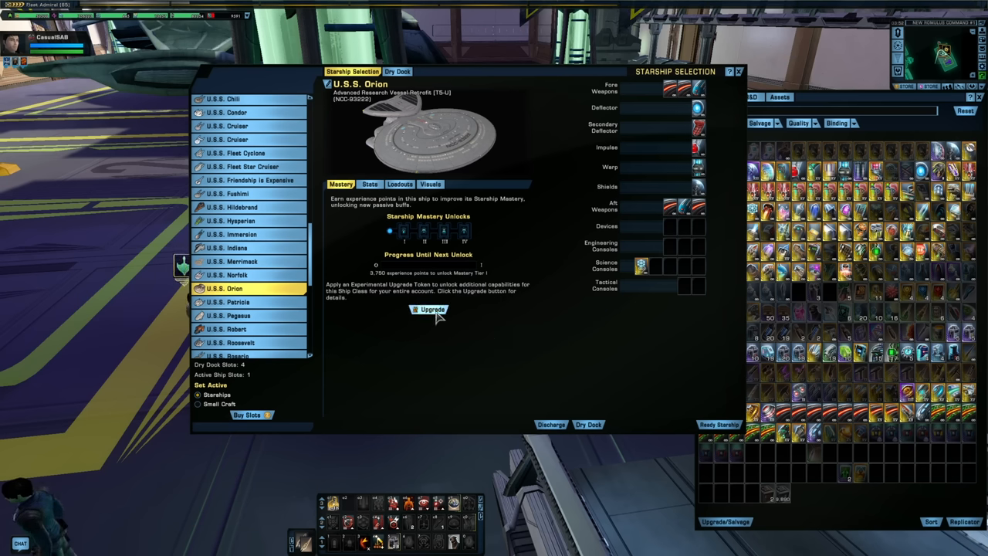
pyautogui.moveTo(432, 313)
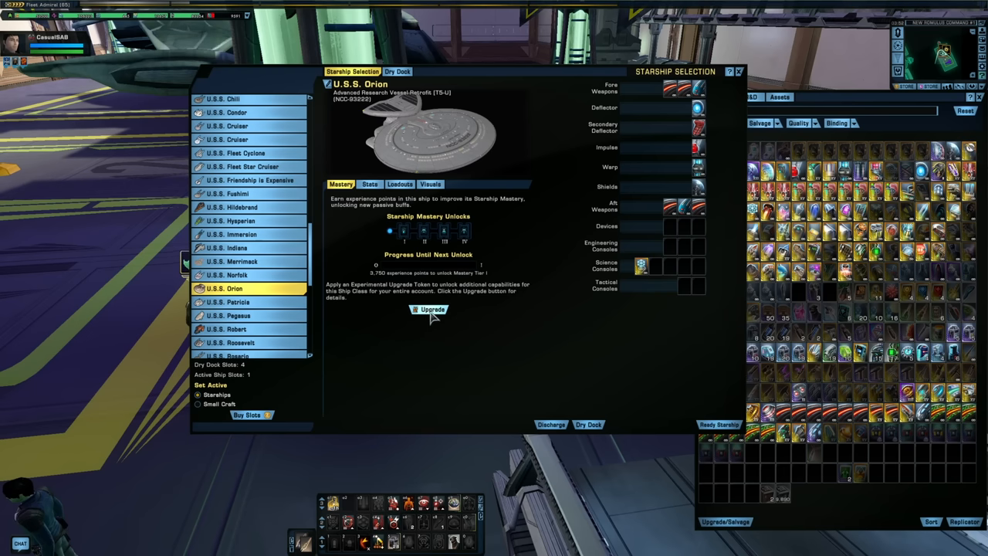
pyautogui.click(431, 310)
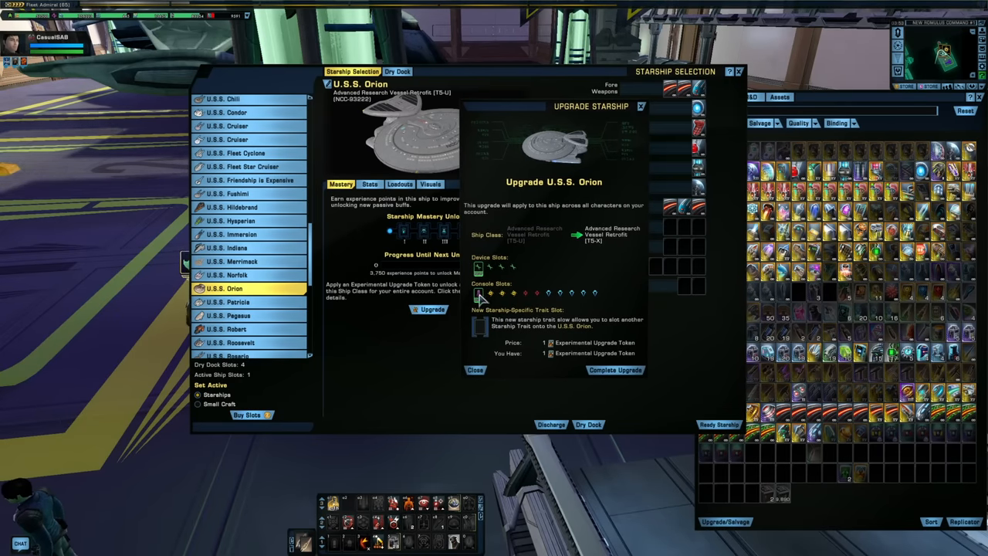
pyautogui.moveTo(480, 330)
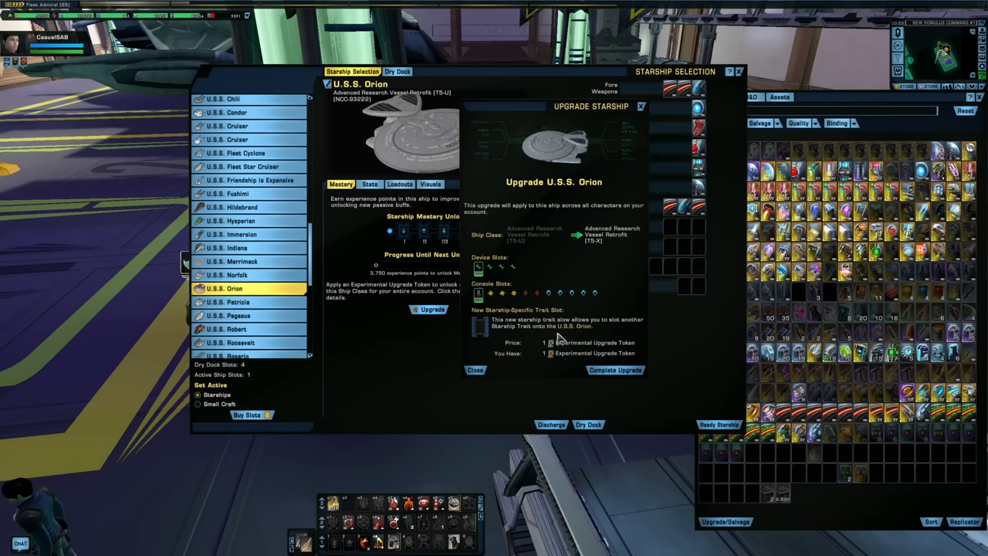
pyautogui.moveTo(544, 332)
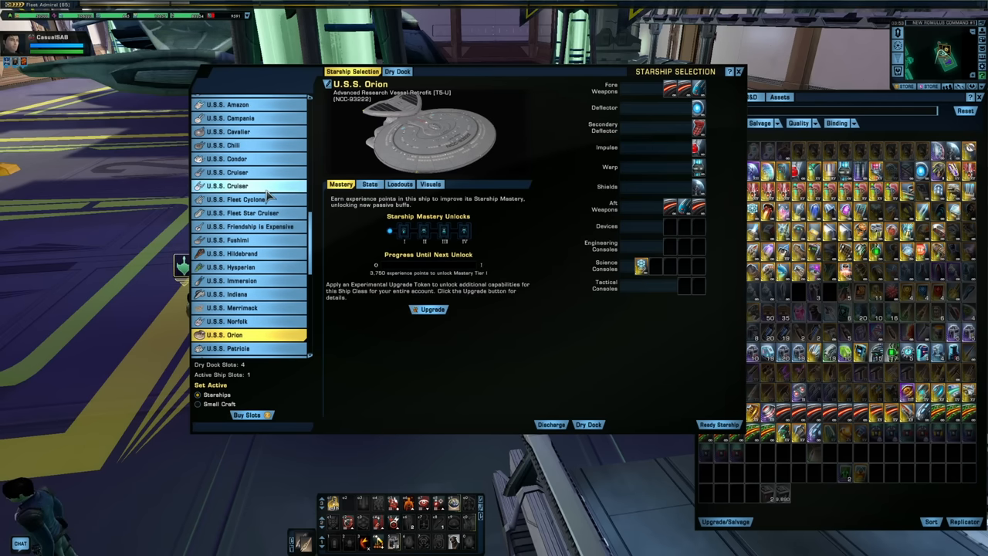
# Select the U.S.S. Cruiser and preview its two-token T6-X2 upgrade, then close the preview
pyautogui.click(227, 171)
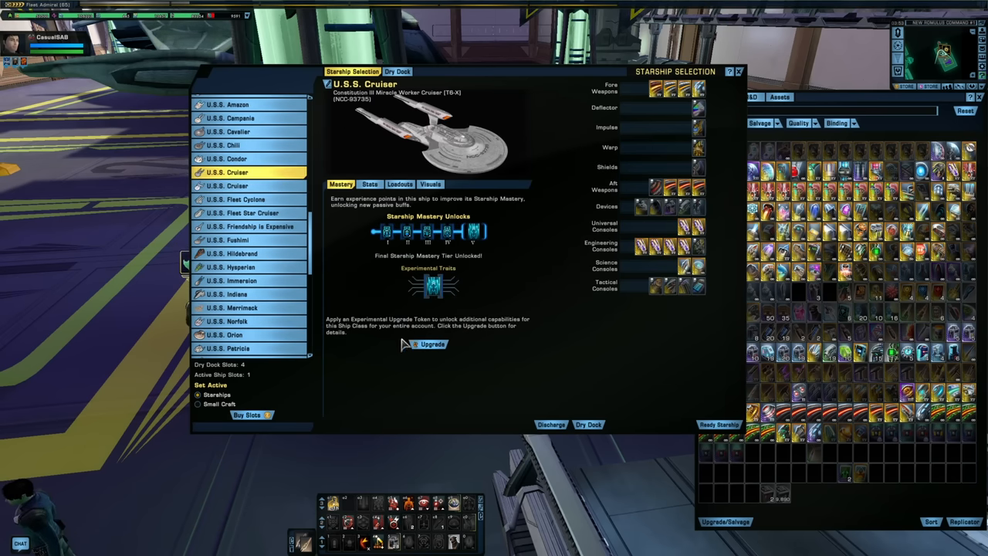
pyautogui.click(432, 343)
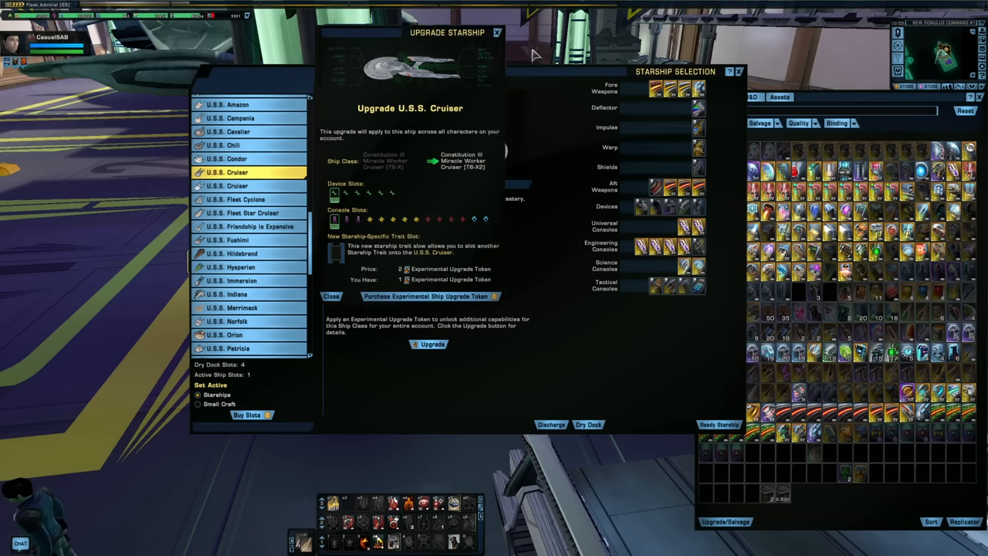
pyautogui.click(227, 172)
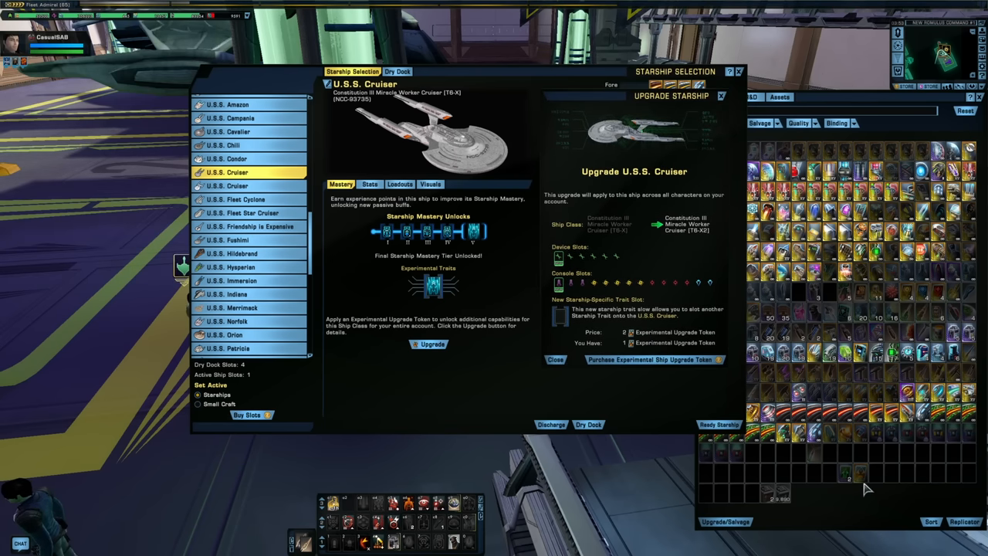
pyautogui.moveTo(859, 476)
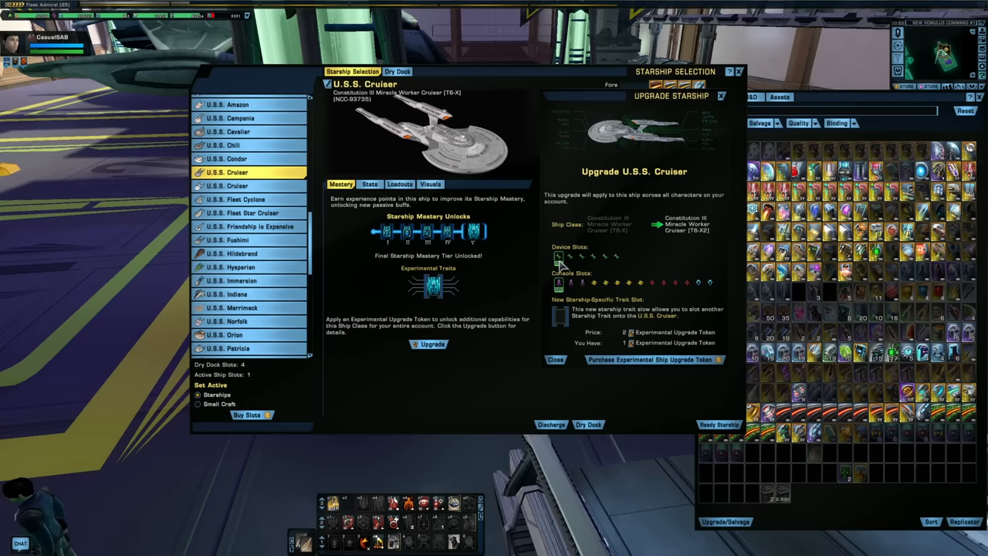
pyautogui.moveTo(552, 298)
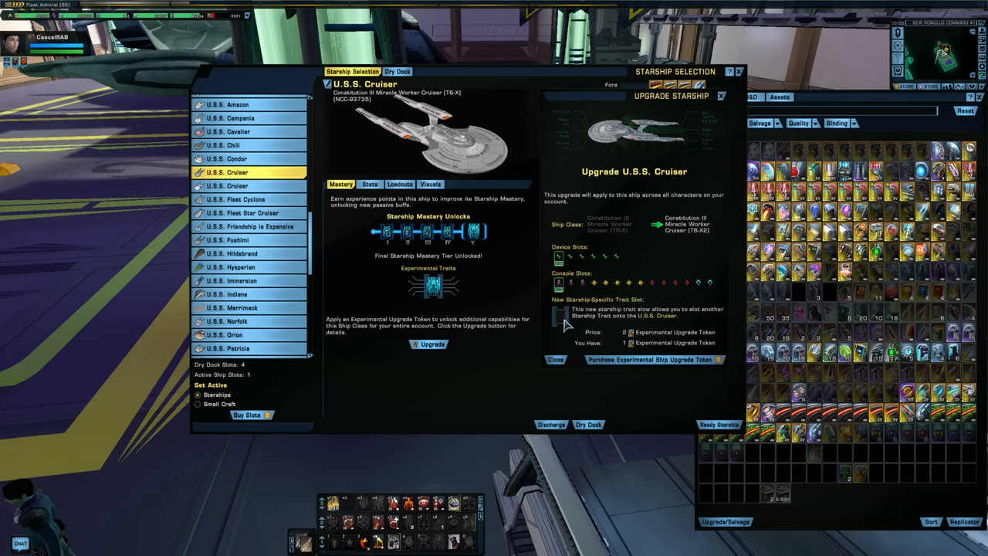
pyautogui.click(722, 95)
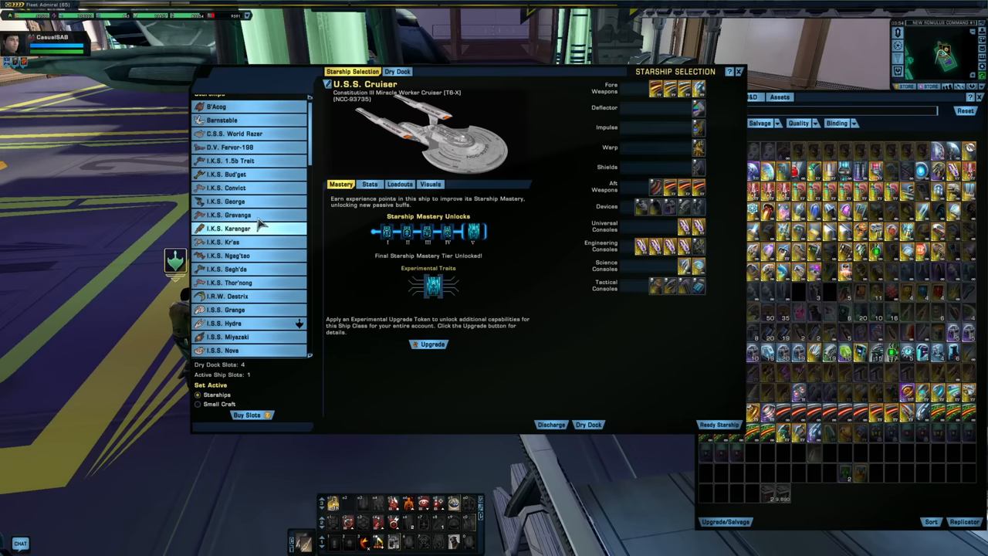
# Select the I.K.S. 1.5b Trait to view its T6-X2 D7 carrier loadout
pyautogui.click(231, 160)
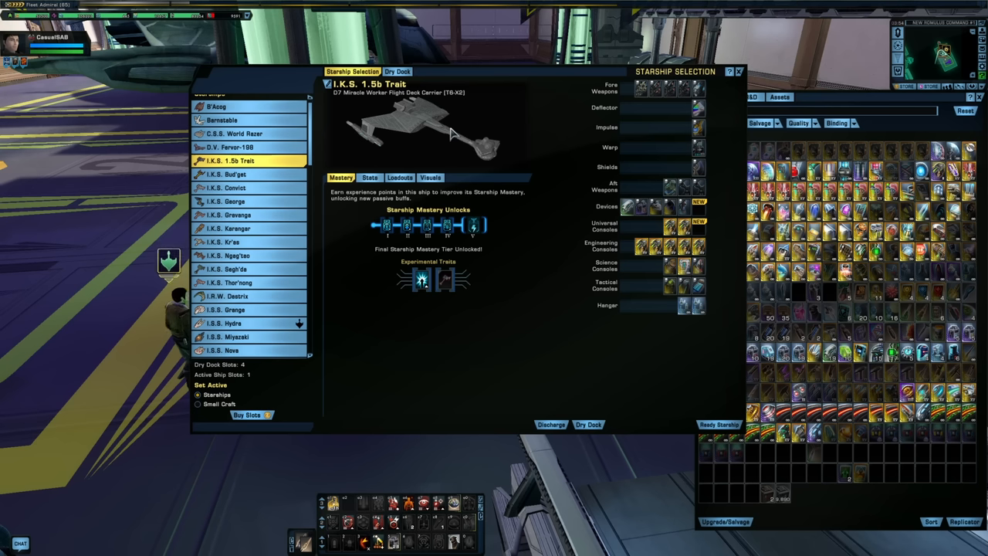
pyautogui.moveTo(455, 143)
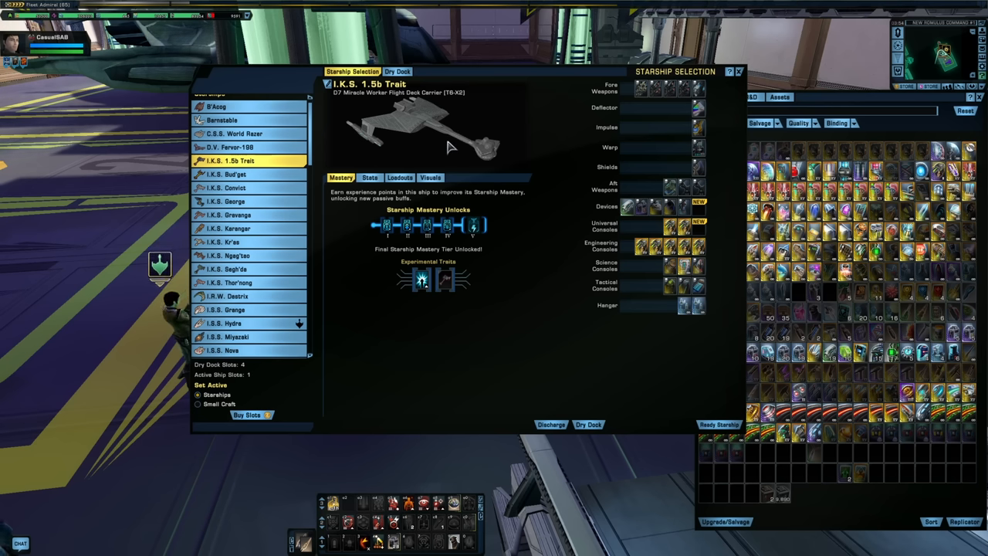
pyautogui.moveTo(453, 149)
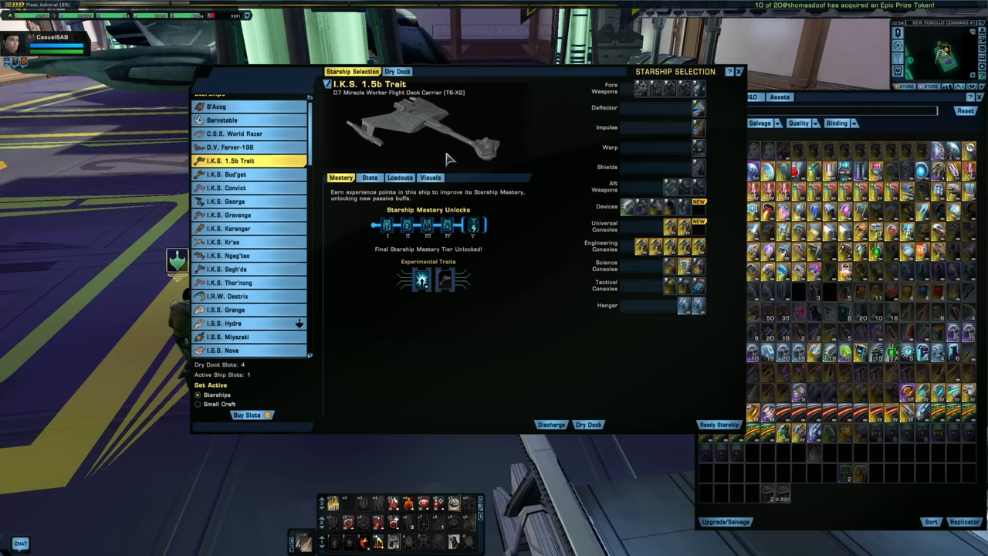
pyautogui.moveTo(433, 155)
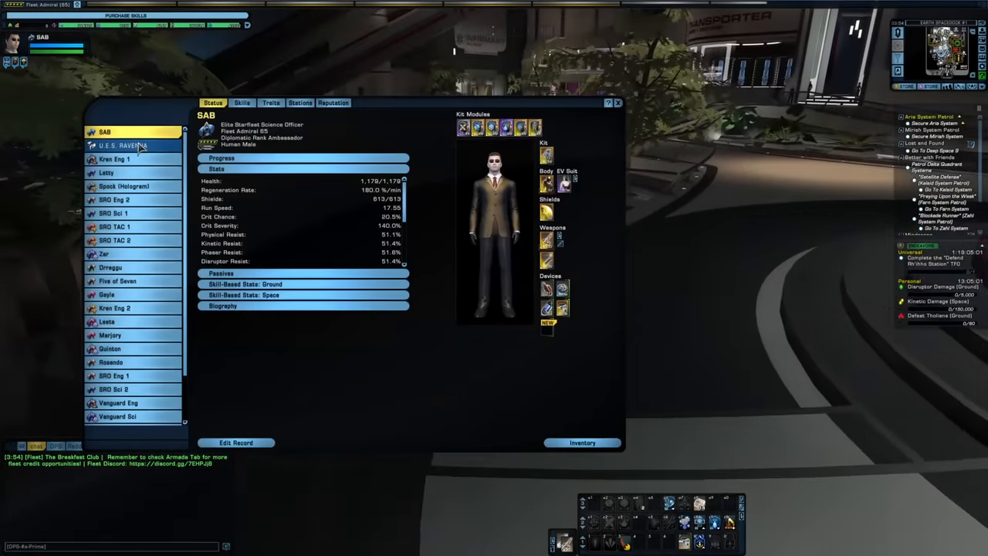
# Select the I.K.S. Dlethuv carrier and complete its free T6-X2 experimental upgrade
pyautogui.click(122, 146)
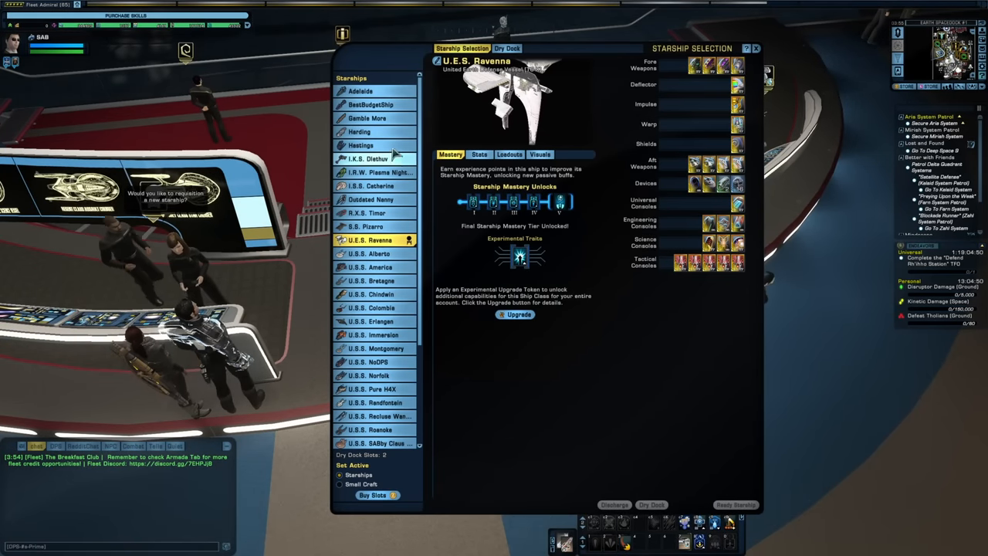
pyautogui.click(370, 158)
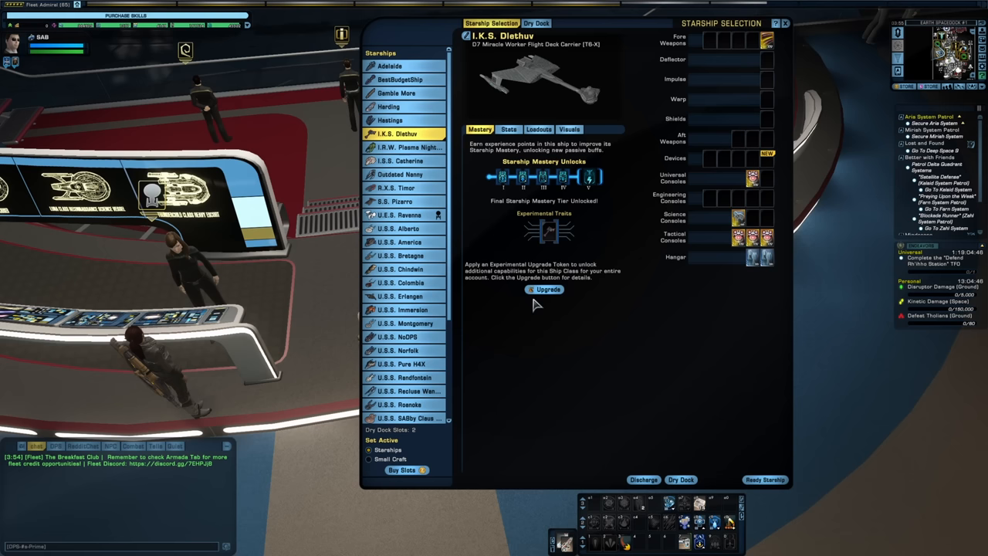
pyautogui.moveTo(579, 253)
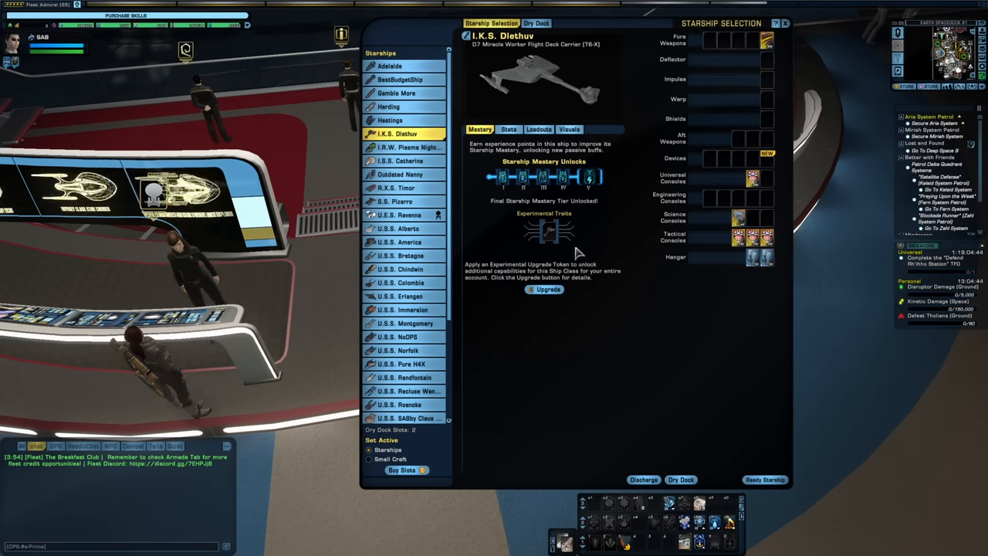
pyautogui.moveTo(547, 288)
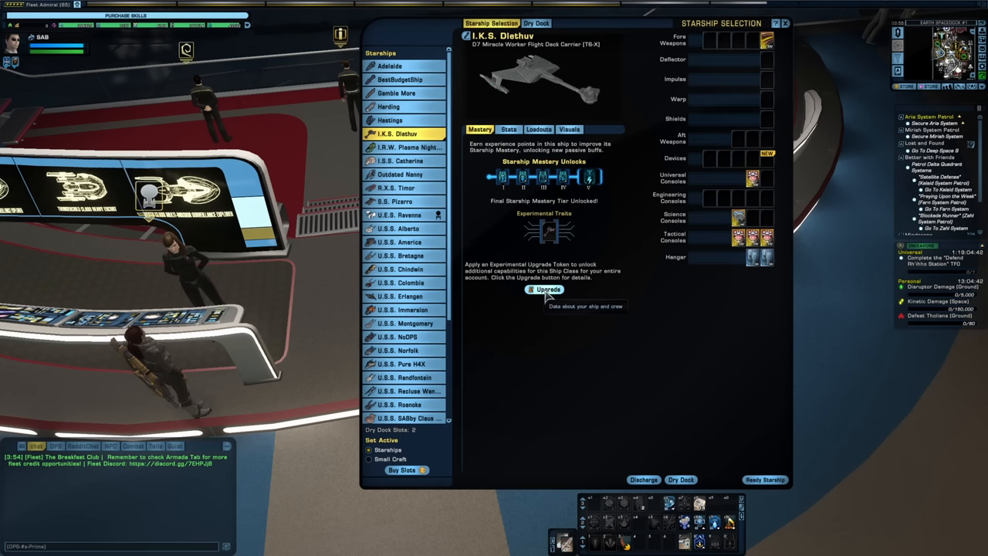
pyautogui.click(546, 289)
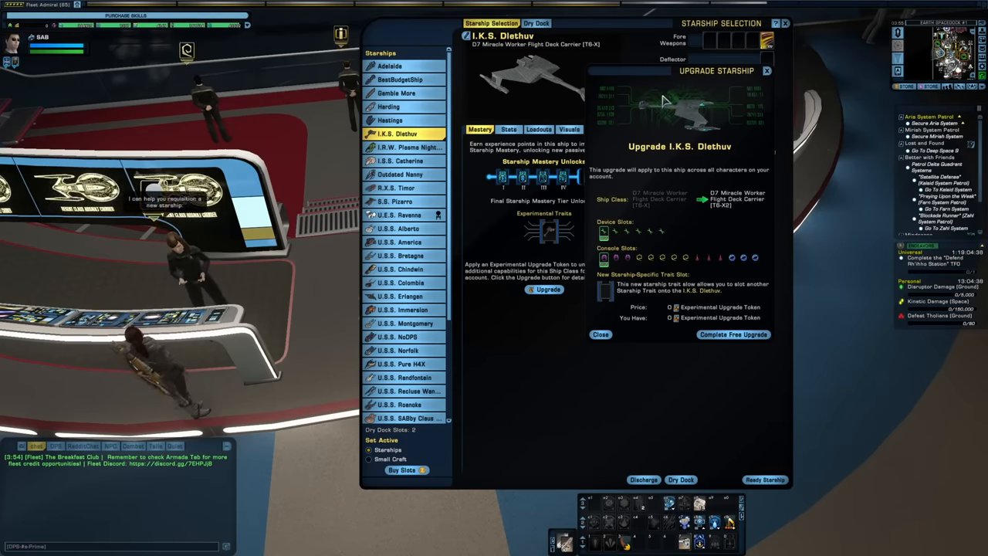
pyautogui.moveTo(679, 307)
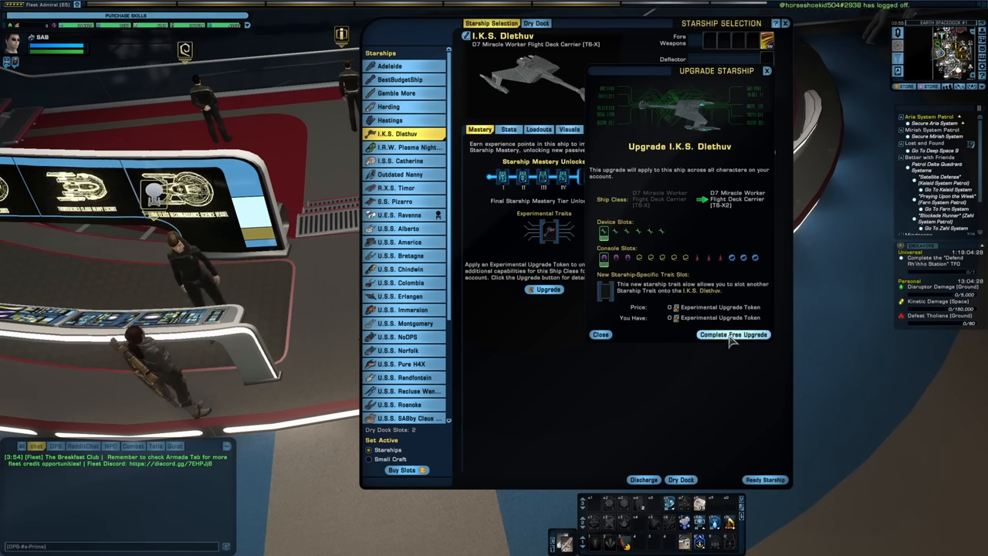
pyautogui.click(732, 334)
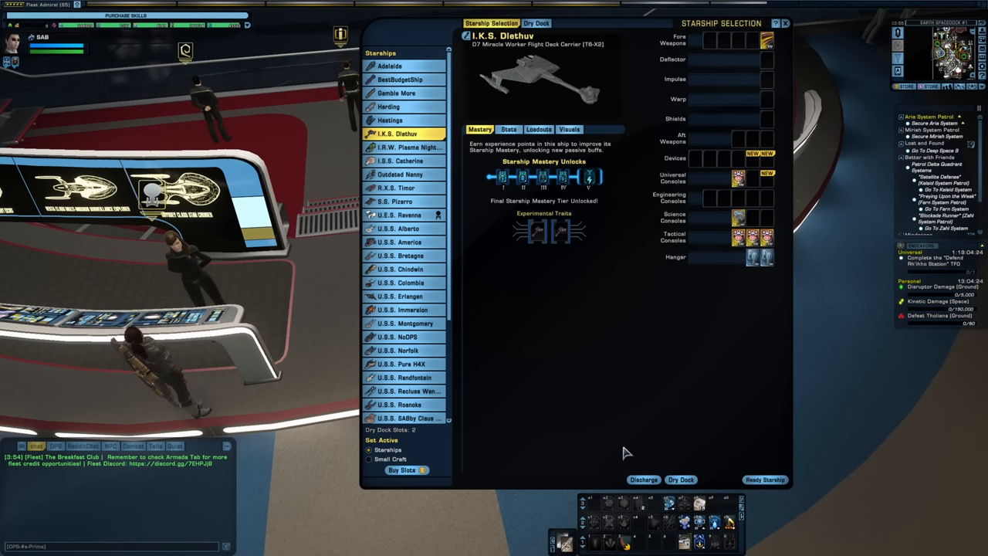
pyautogui.moveTo(753, 162)
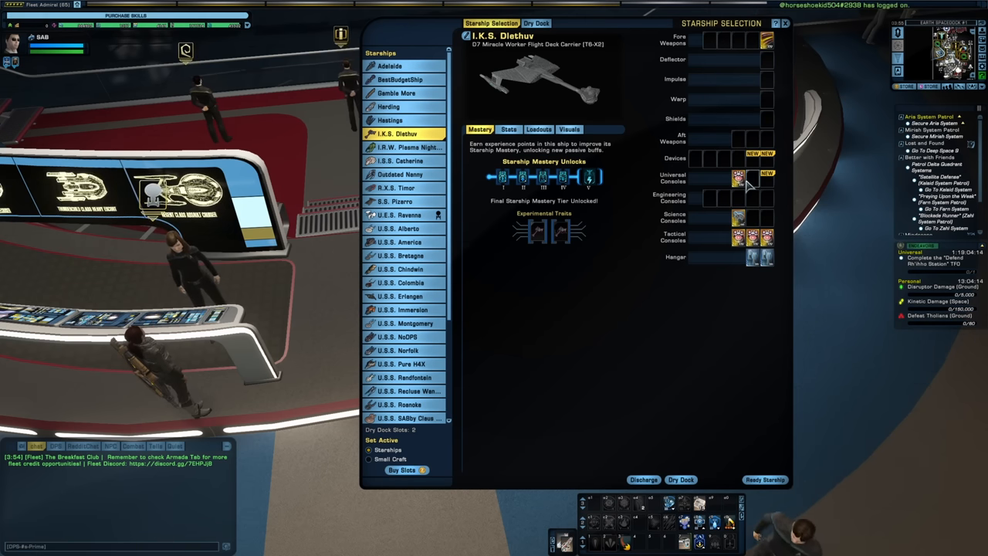
# Select the U.E.S. Ravenna and run its free T6-X2 upgrade
pyautogui.click(400, 215)
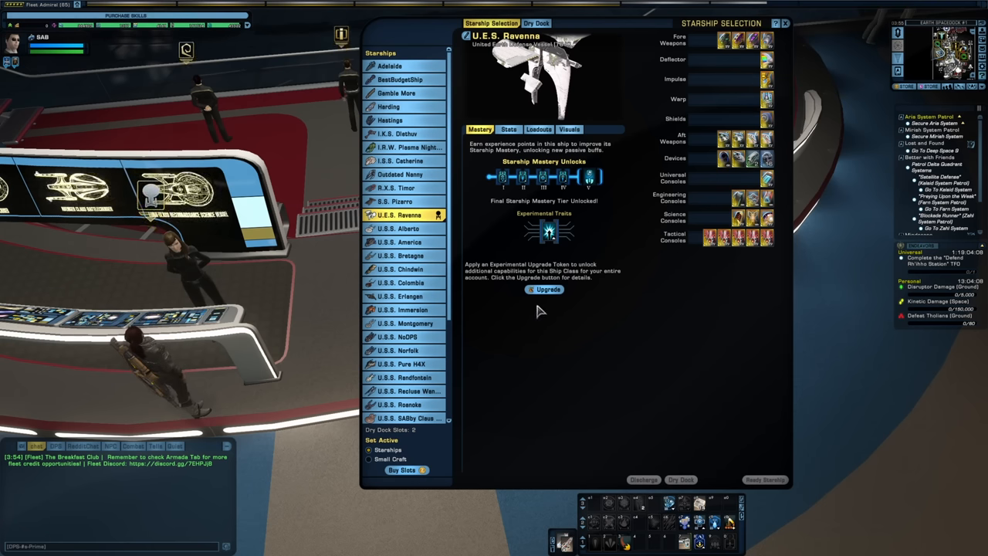
pyautogui.moveTo(548, 289)
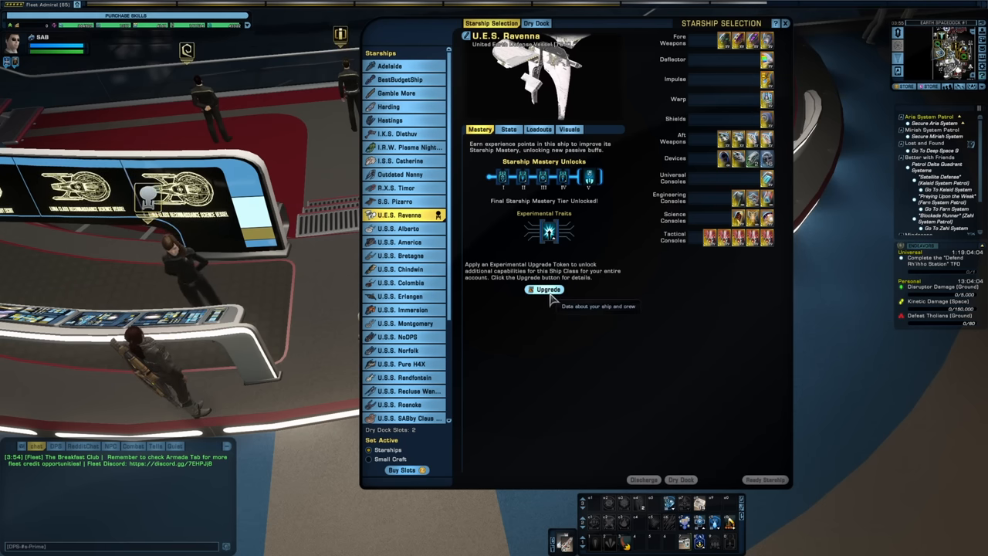
pyautogui.click(547, 289)
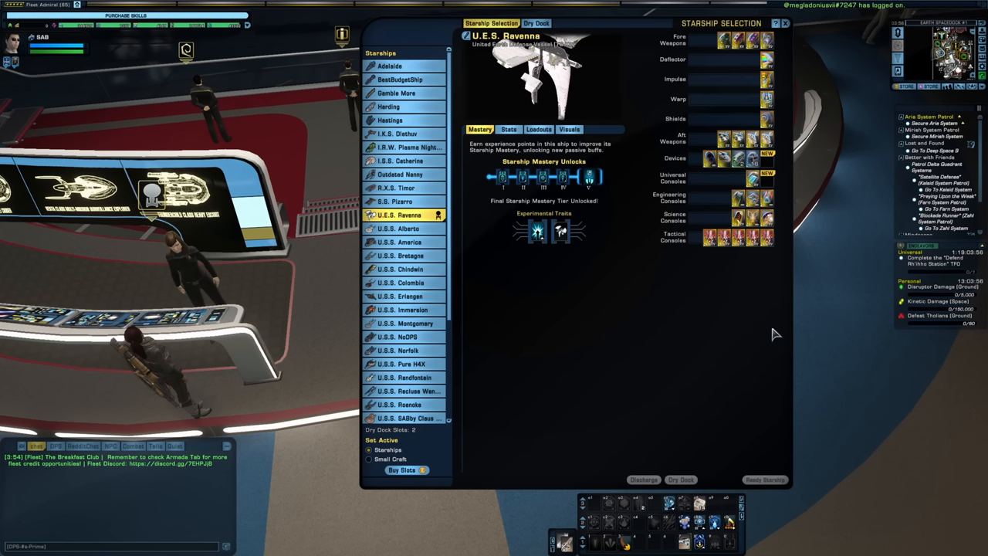
pyautogui.moveTo(762, 326)
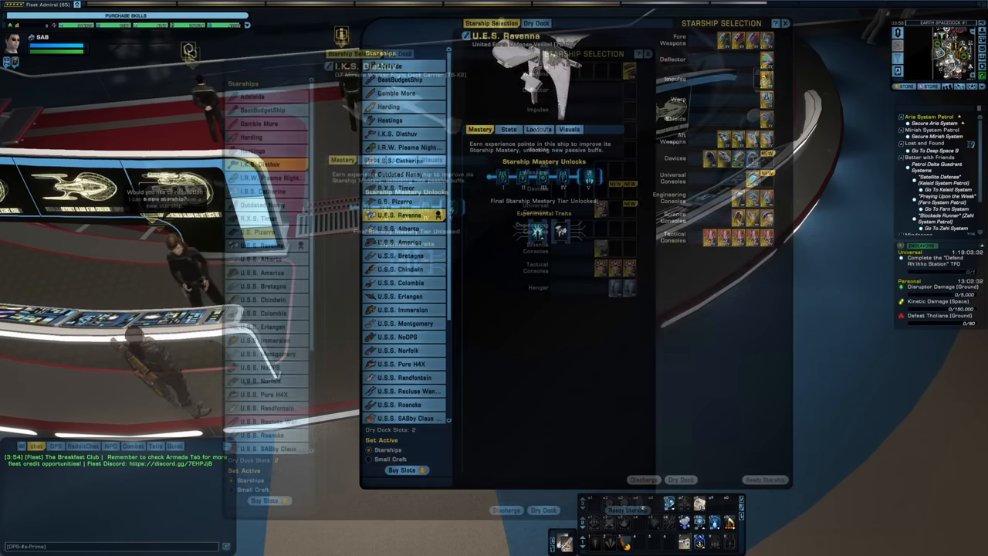
# Make the Dlethuv active, save the loadout, and review captain and ship traits
pyautogui.click(262, 165)
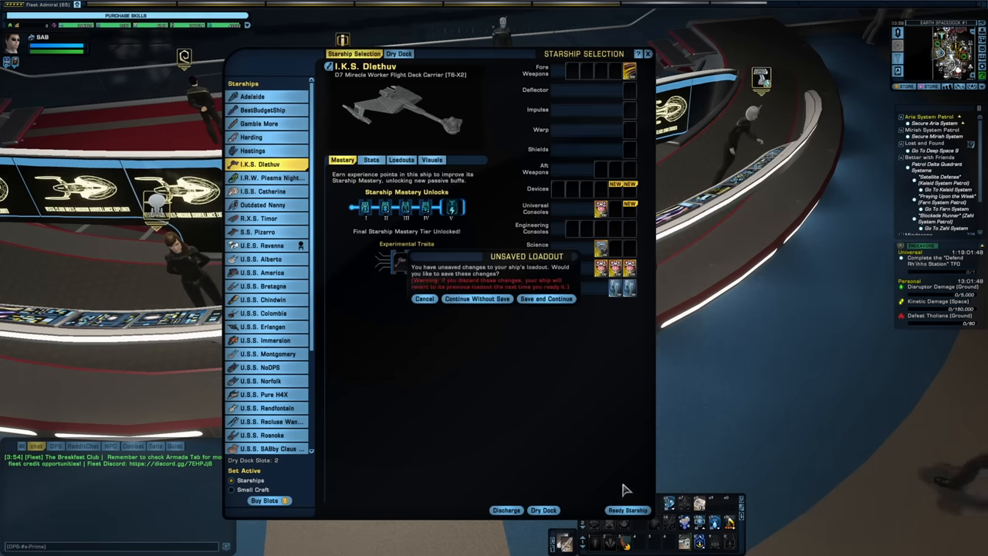
pyautogui.click(477, 299)
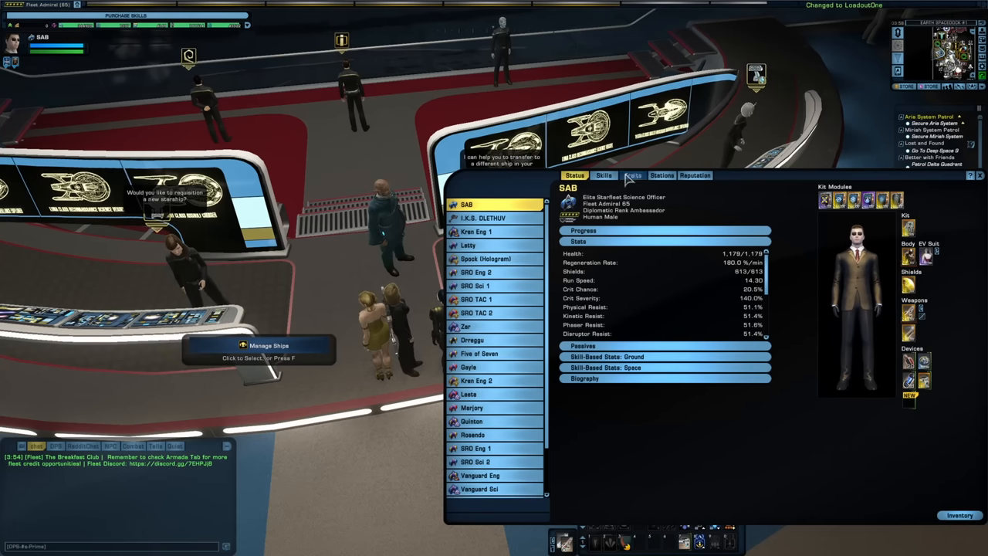
pyautogui.click(632, 175)
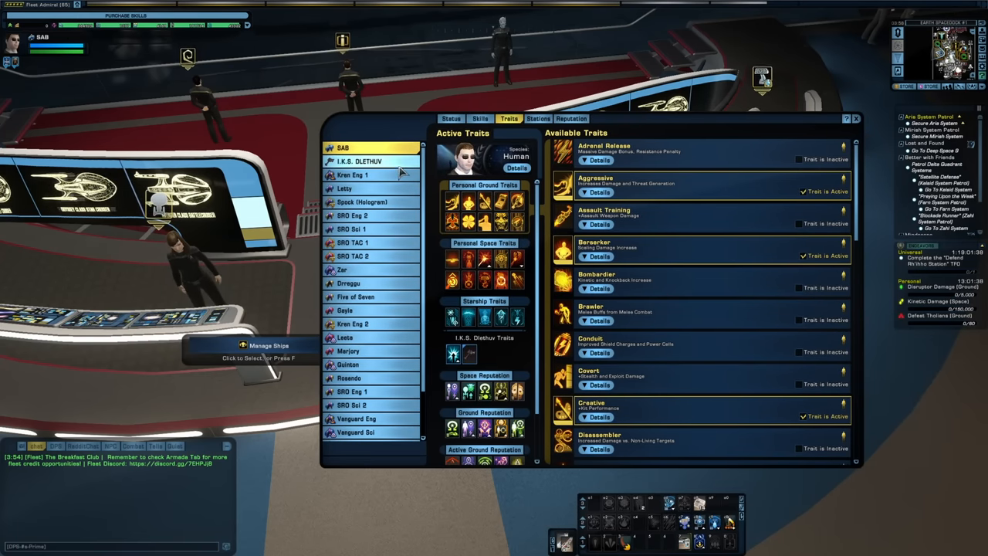
pyautogui.click(451, 119)
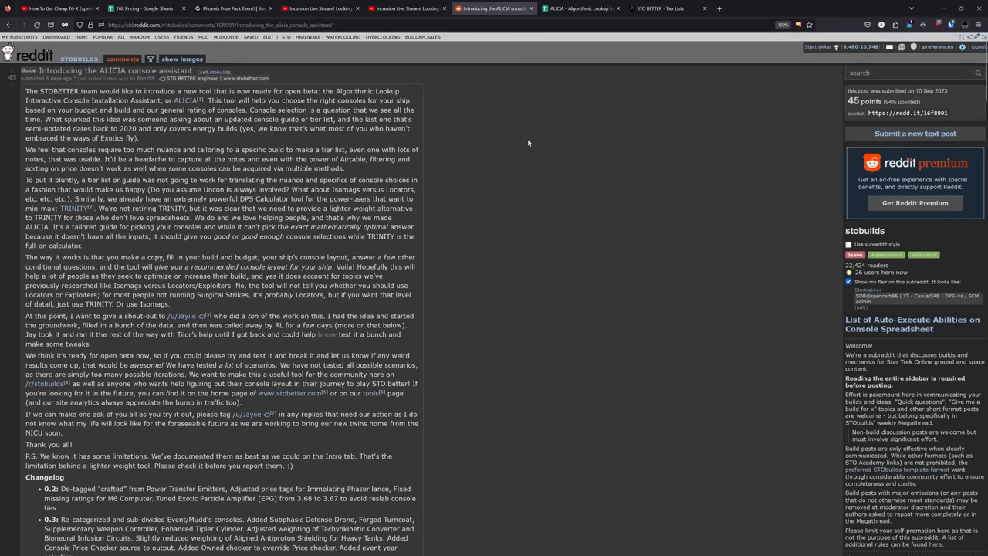
pyautogui.moveTo(528, 142)
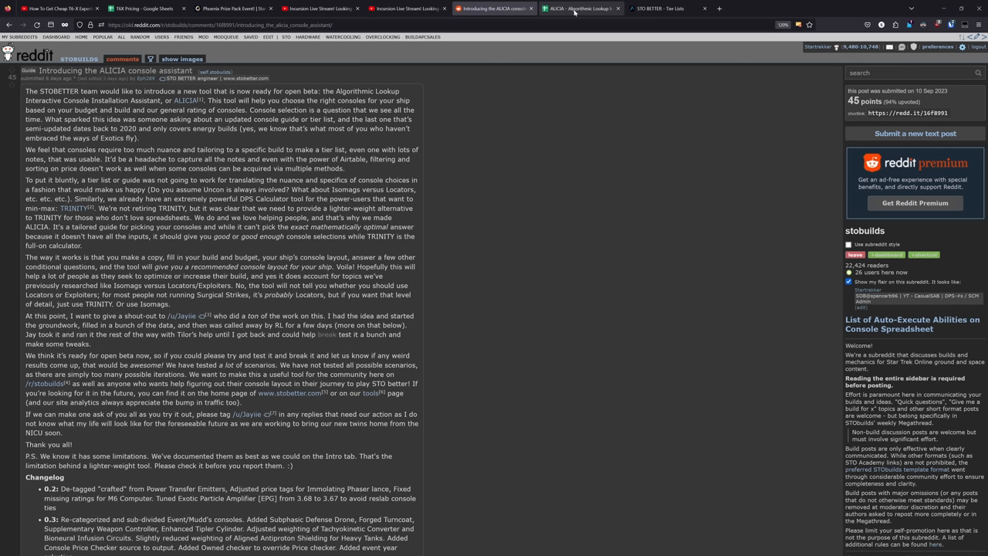
pyautogui.moveTo(577, 9)
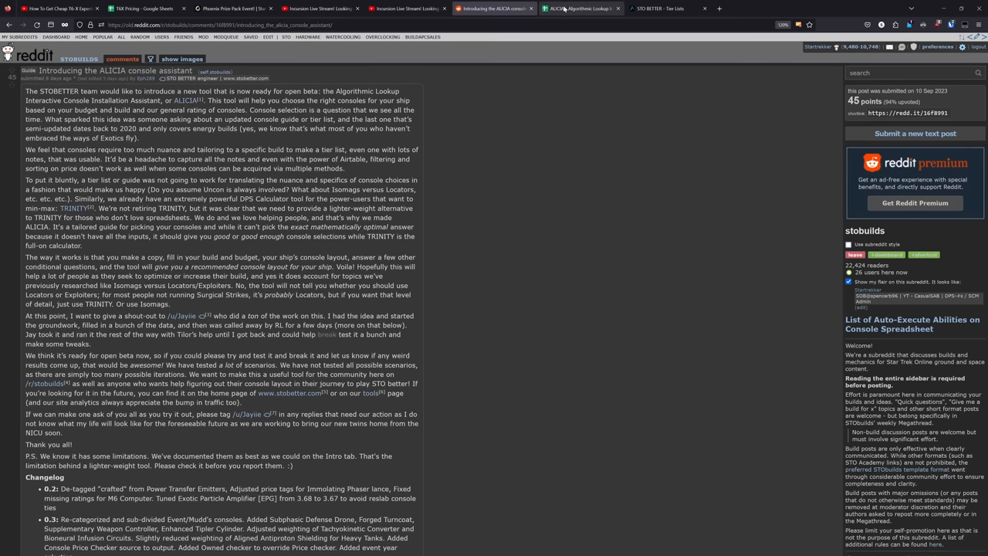
pyautogui.moveTo(555, 14)
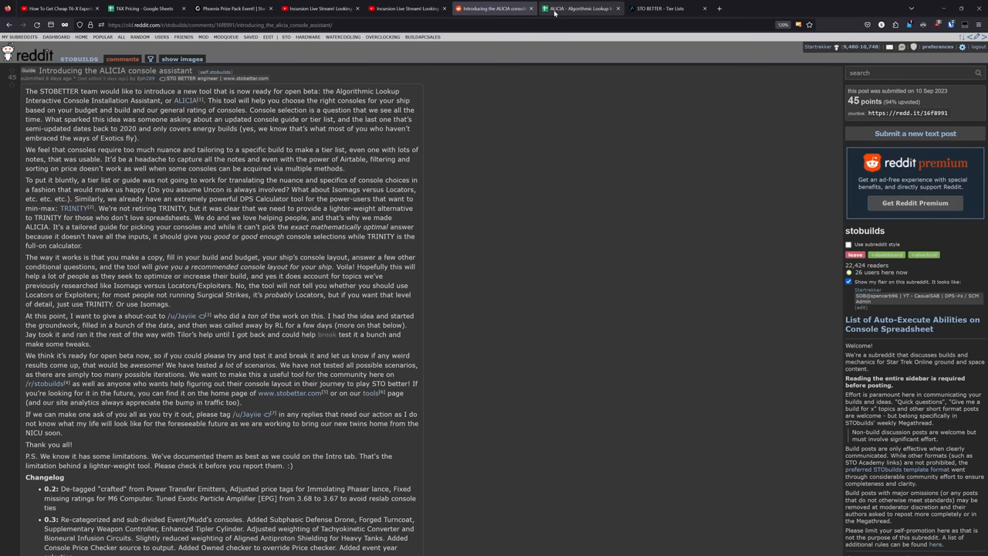
# Switch to the ALICIA - Algorithmic Lookup spreadsheet browser tab
pyautogui.click(579, 8)
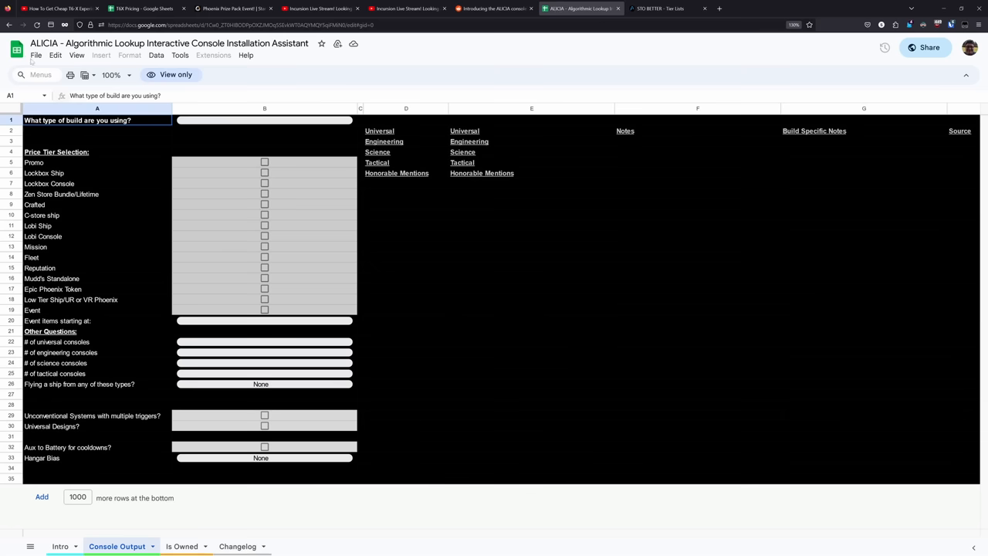
# Make a personal Drive copy of the ALICIA spreadsheet via File > Make a copy
pyautogui.click(36, 55)
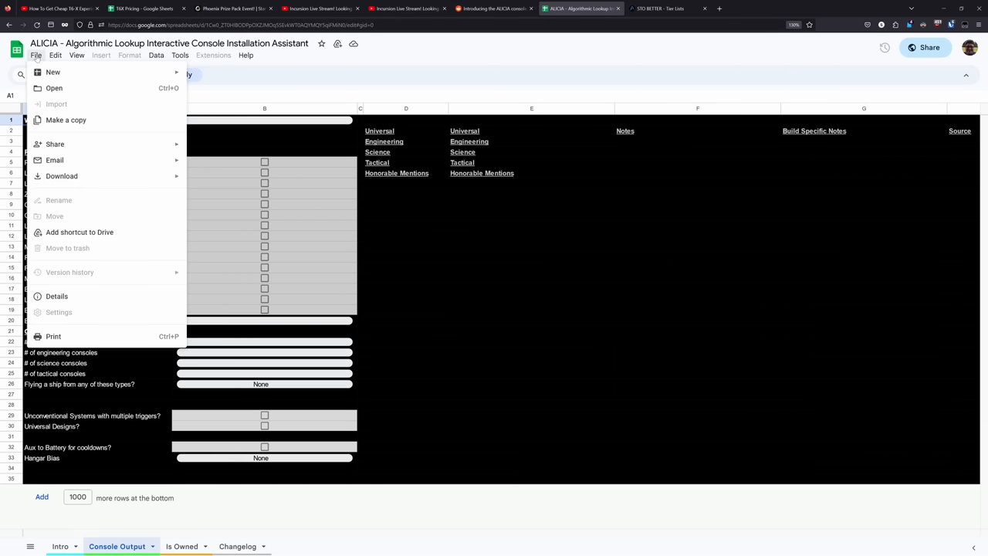
pyautogui.click(66, 120)
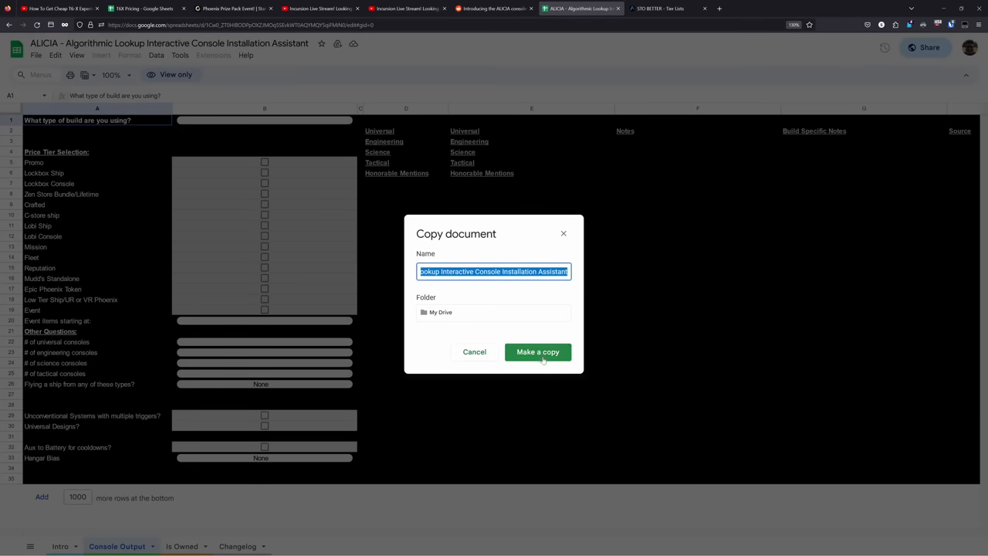
pyautogui.click(538, 351)
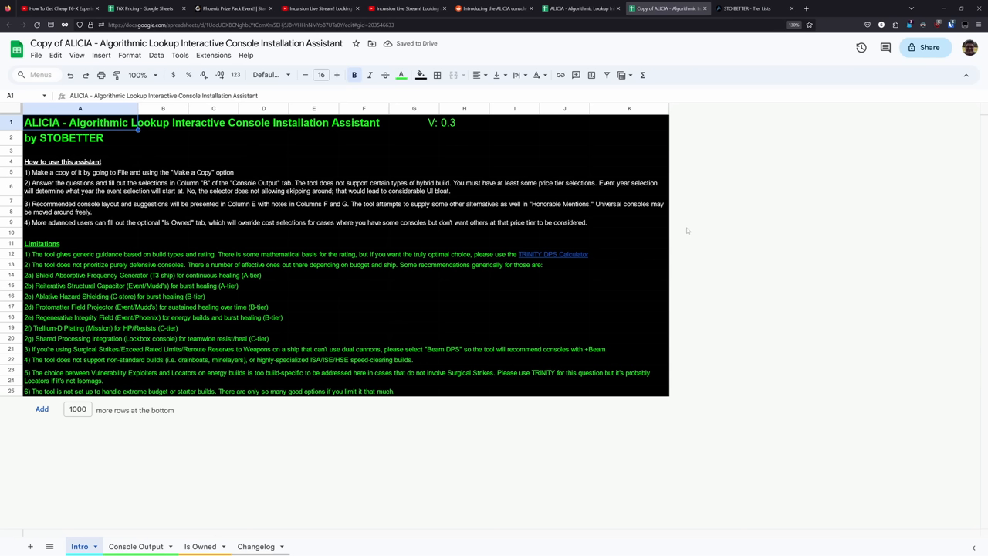
pyautogui.moveTo(358, 406)
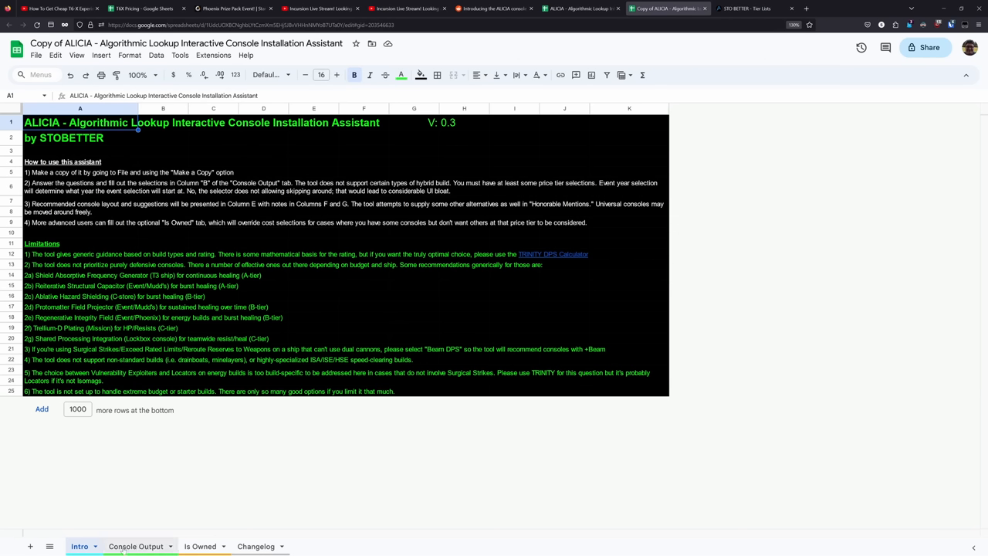
# On the Console Output sheet, choose Energy, Beam DPS (FAW, BO) and Phaser
pyautogui.click(135, 546)
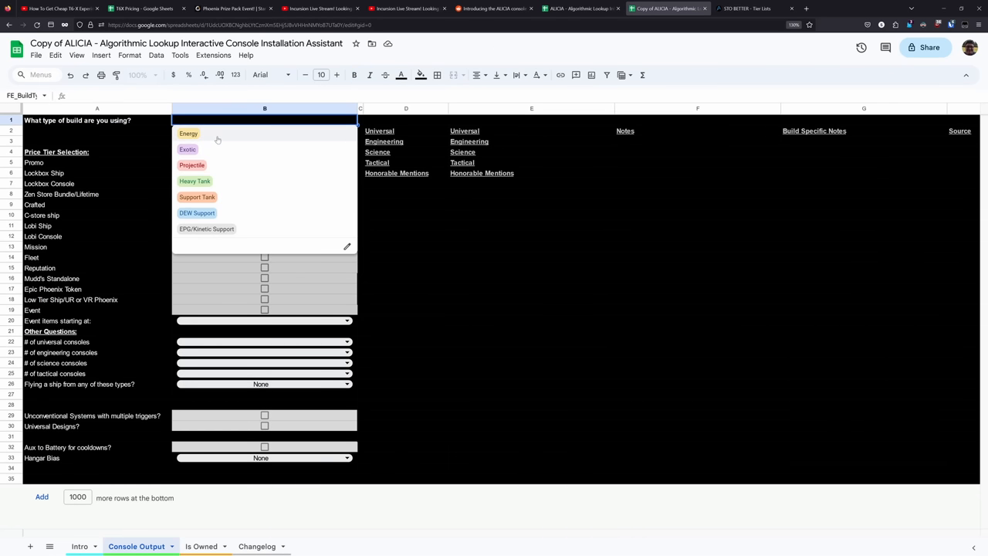
pyautogui.click(189, 133)
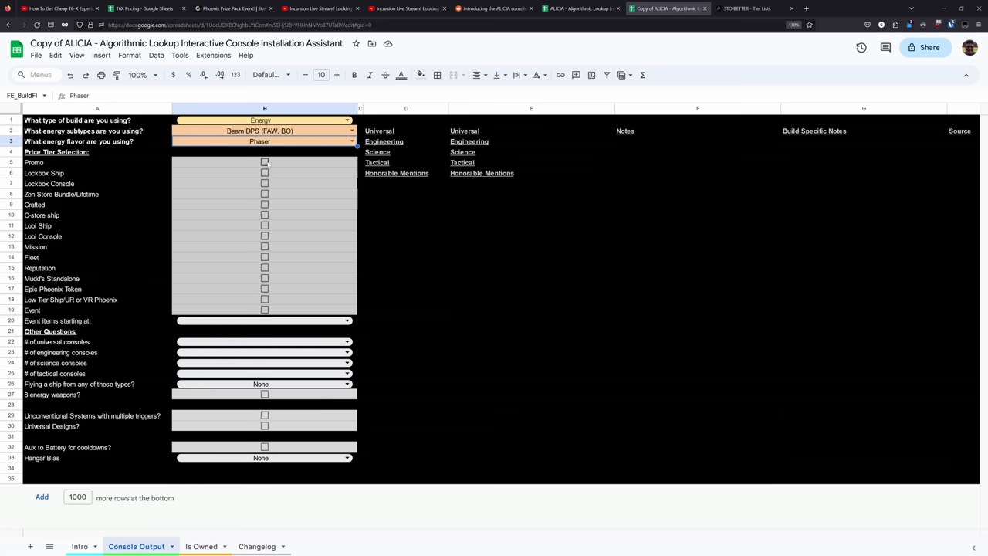
# Tick the price tiers including Event items, leaving Promo and Lockbox Ship unticked
pyautogui.click(264, 163)
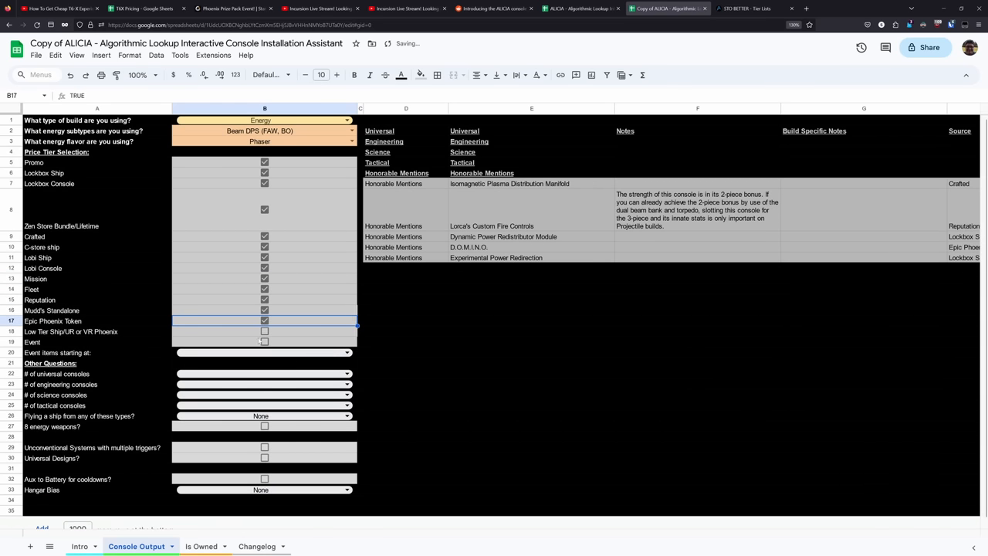
pyautogui.click(264, 341)
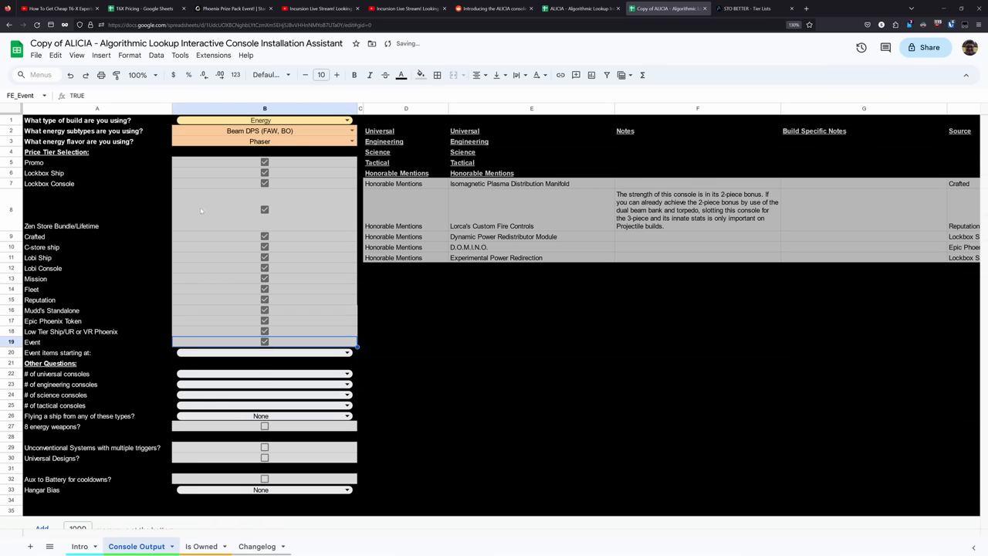
pyautogui.click(264, 162)
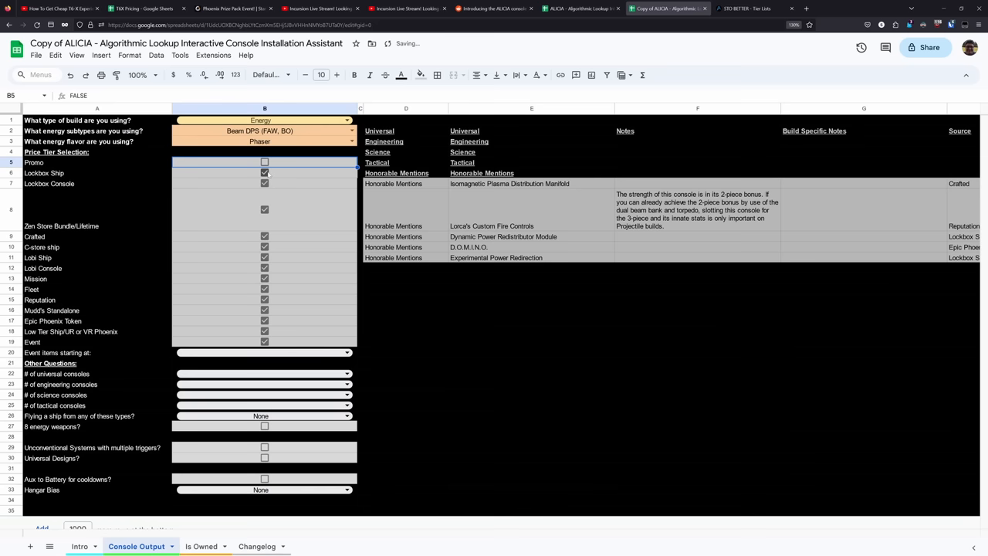
pyautogui.click(265, 173)
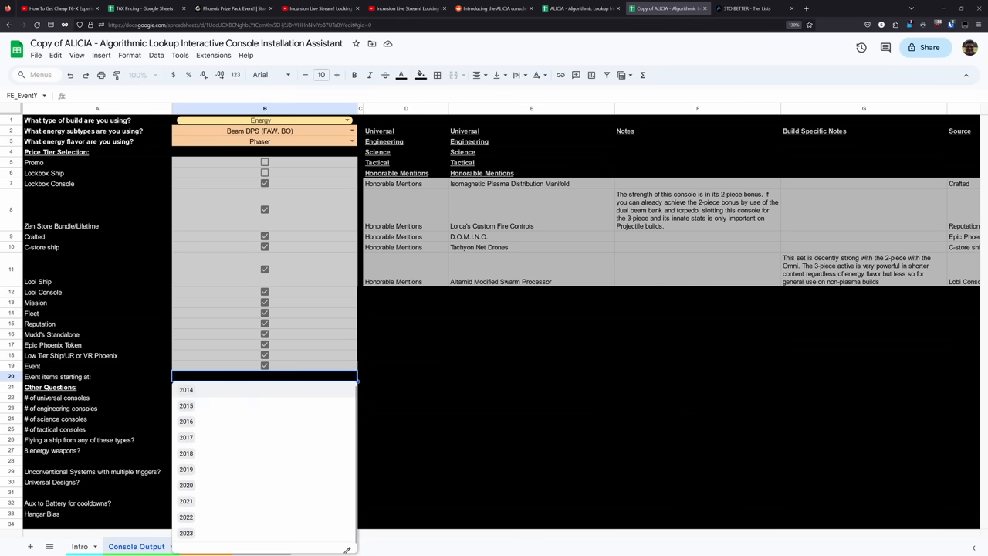
pyautogui.moveTo(304, 393)
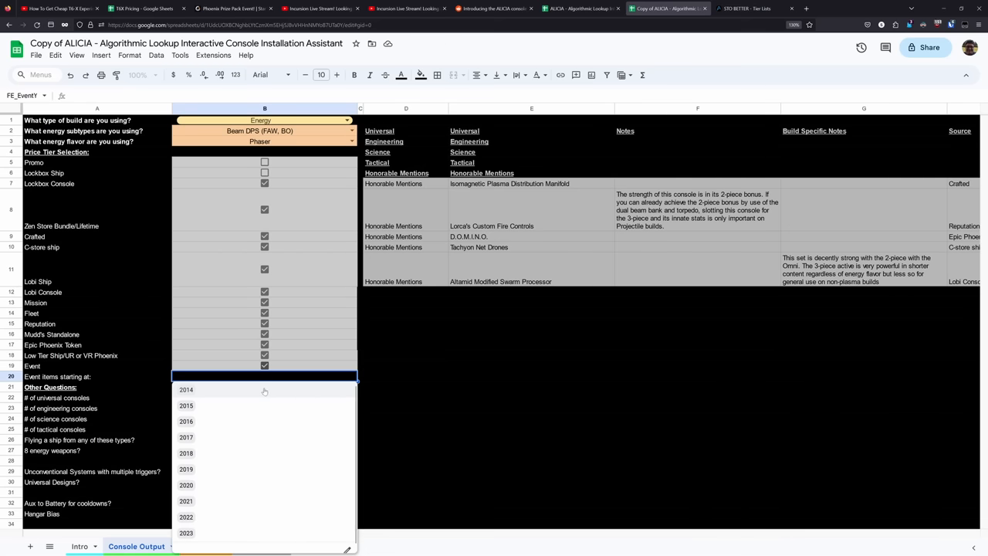
# Set event items to start from 2014 and show the universal console count options
pyautogui.click(186, 389)
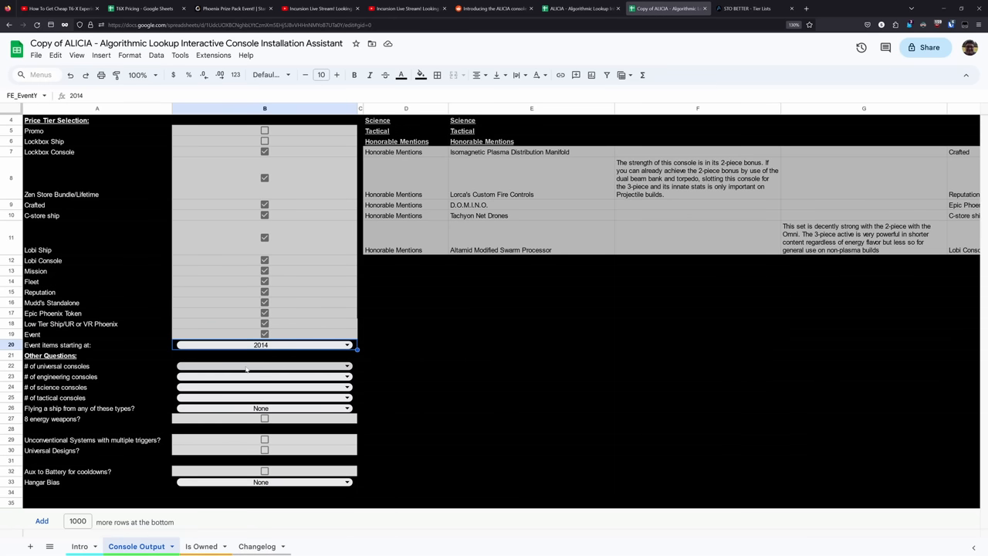
pyautogui.click(264, 366)
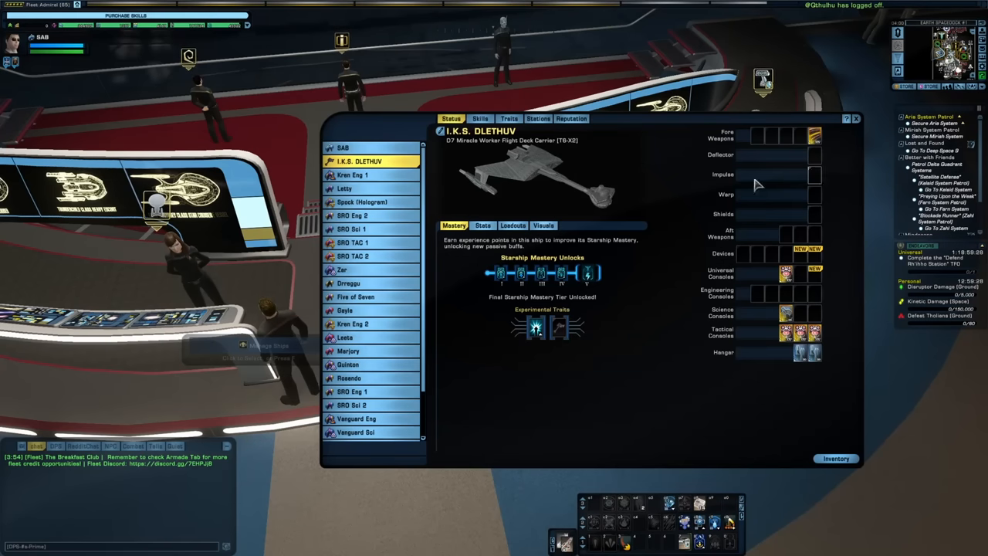
pyautogui.moveTo(854, 299)
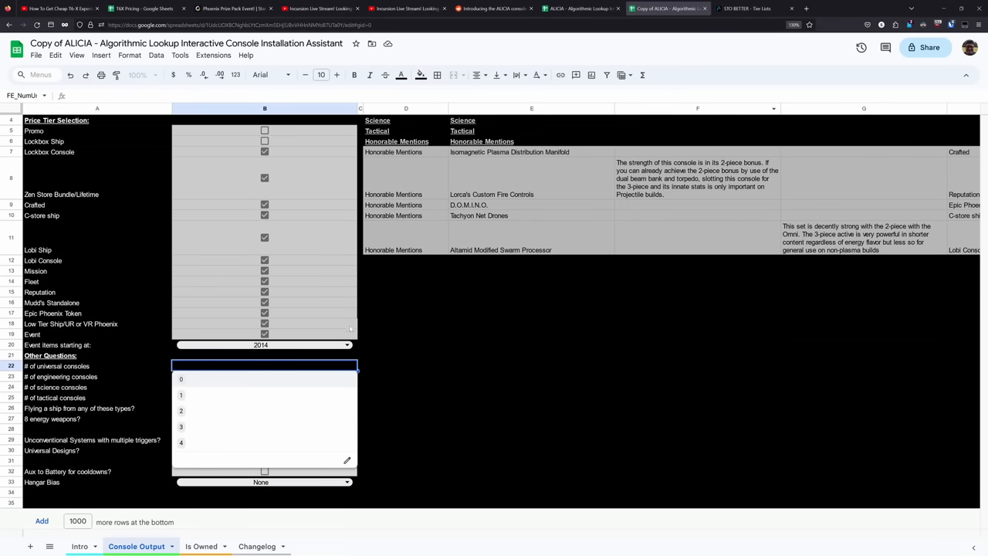
pyautogui.moveTo(203, 426)
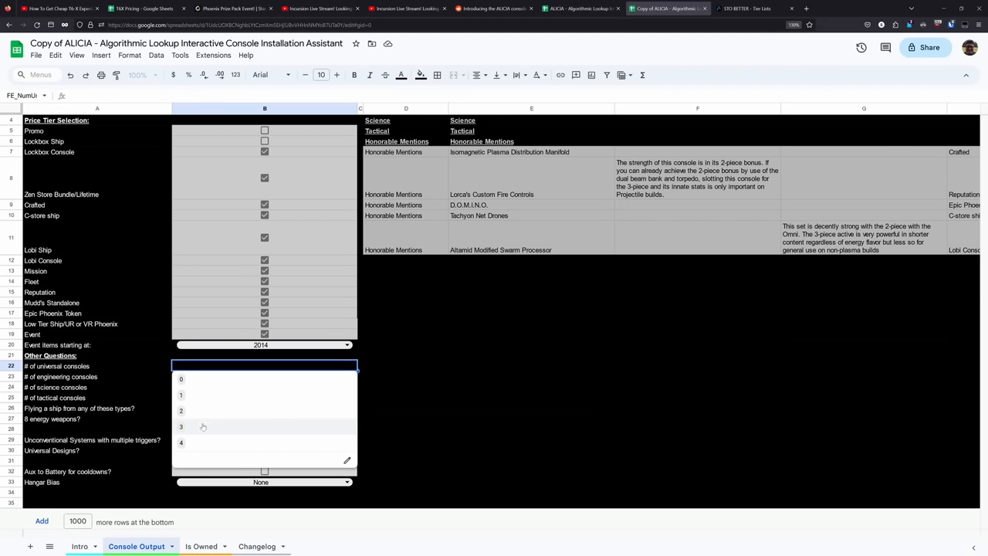
# Set 3 universal and 3 science consoles, check ship types, then show hangar bias choices
pyautogui.click(181, 426)
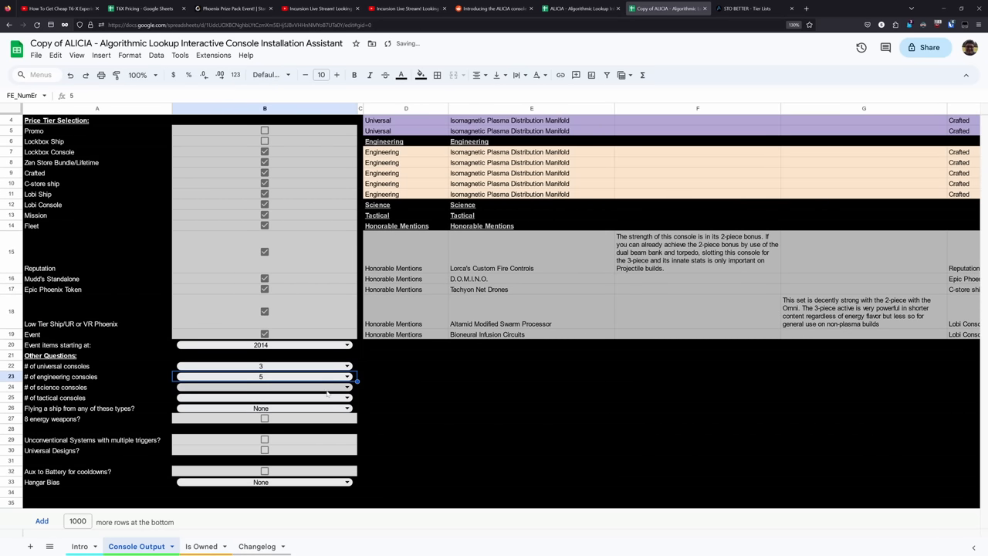
pyautogui.click(347, 387)
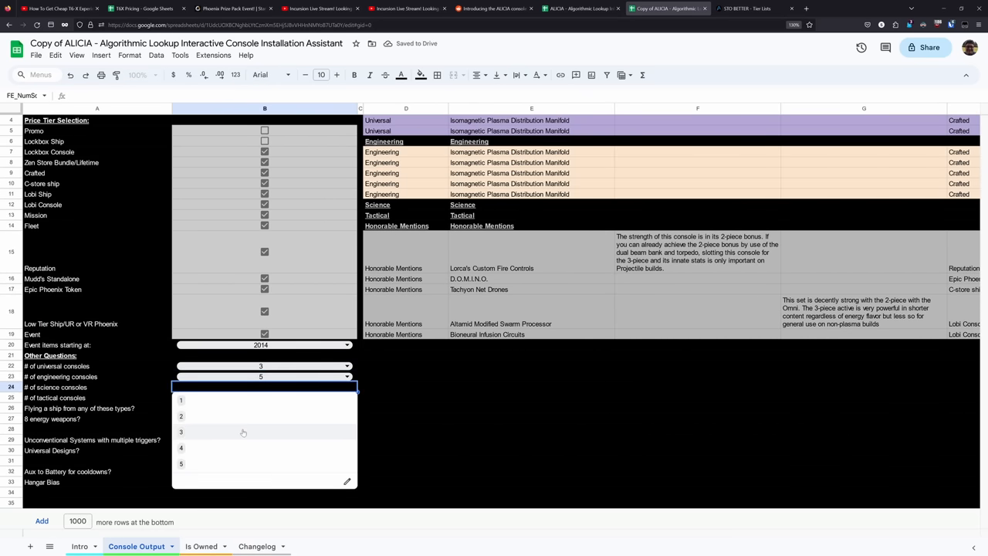
pyautogui.click(181, 432)
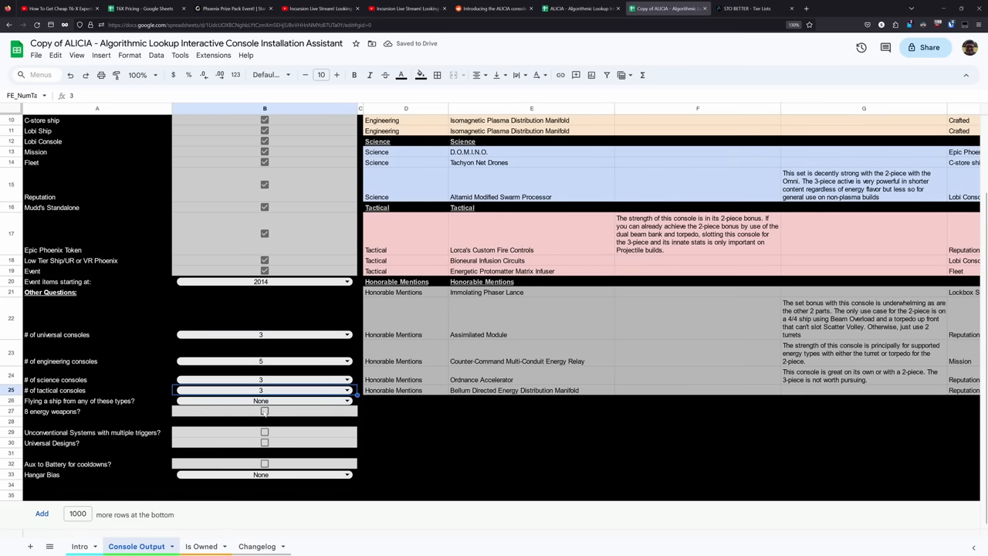
pyautogui.click(265, 411)
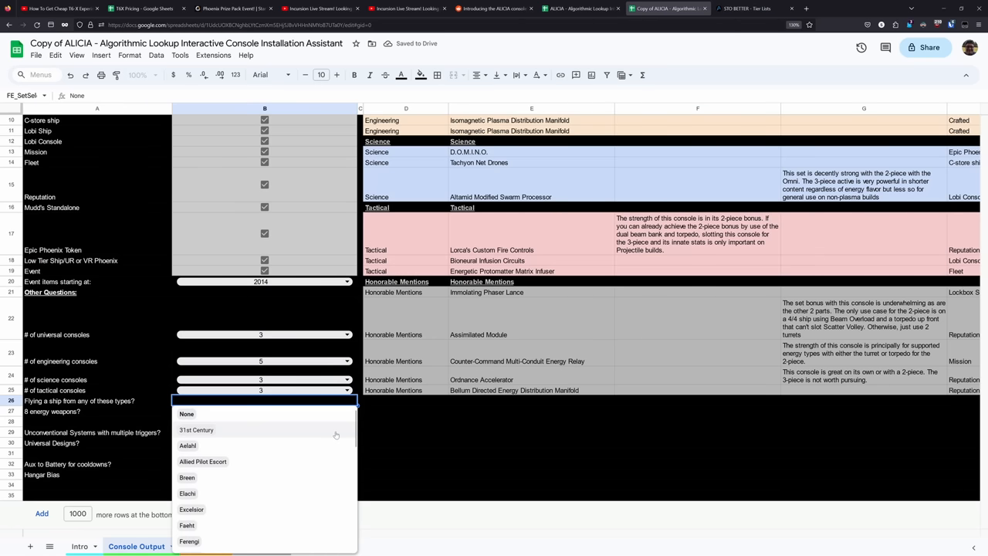
pyautogui.scroll(-3)
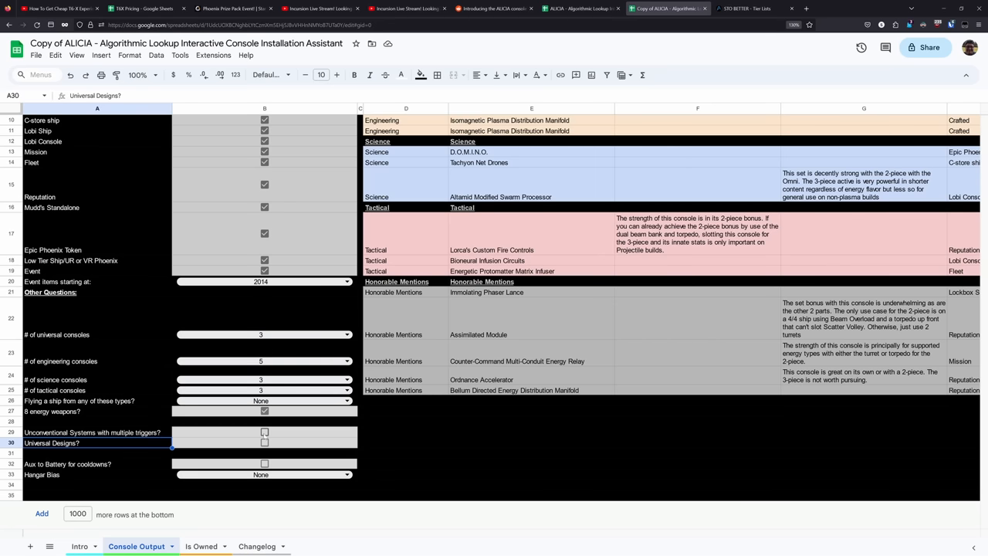
pyautogui.click(264, 442)
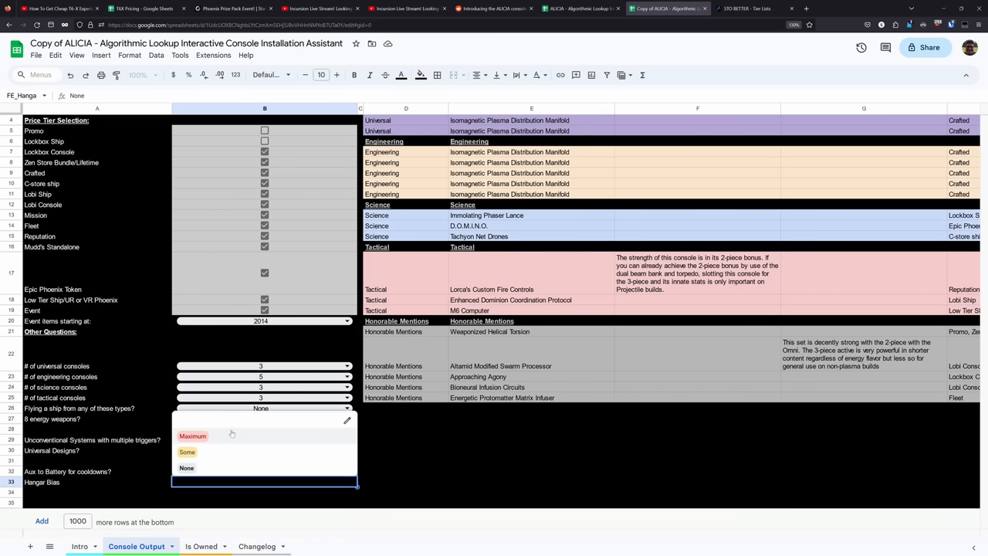
# Try Maximum and Some for hangar bias, then leave it set to None
pyautogui.click(193, 436)
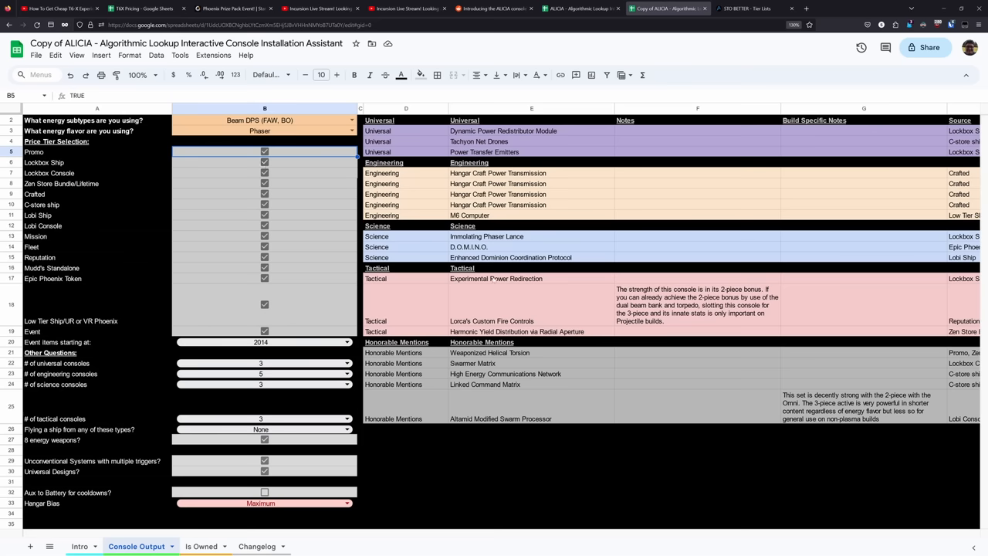
pyautogui.moveTo(478, 343)
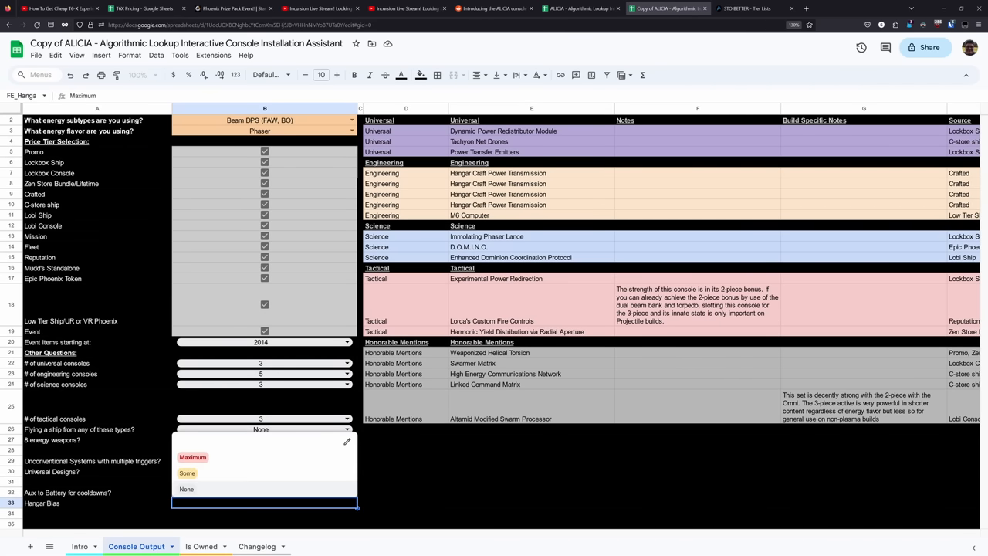
pyautogui.click(186, 488)
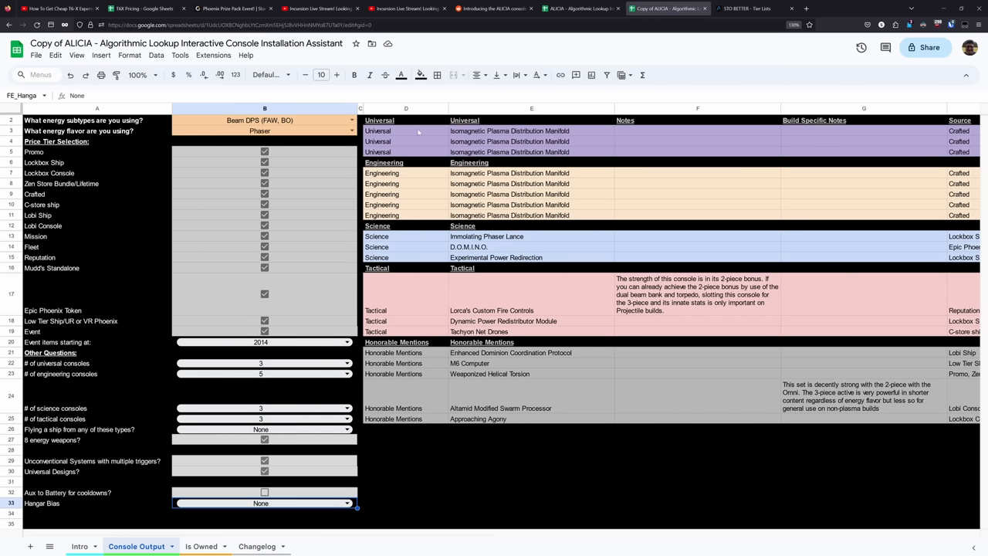
pyautogui.moveTo(414, 163)
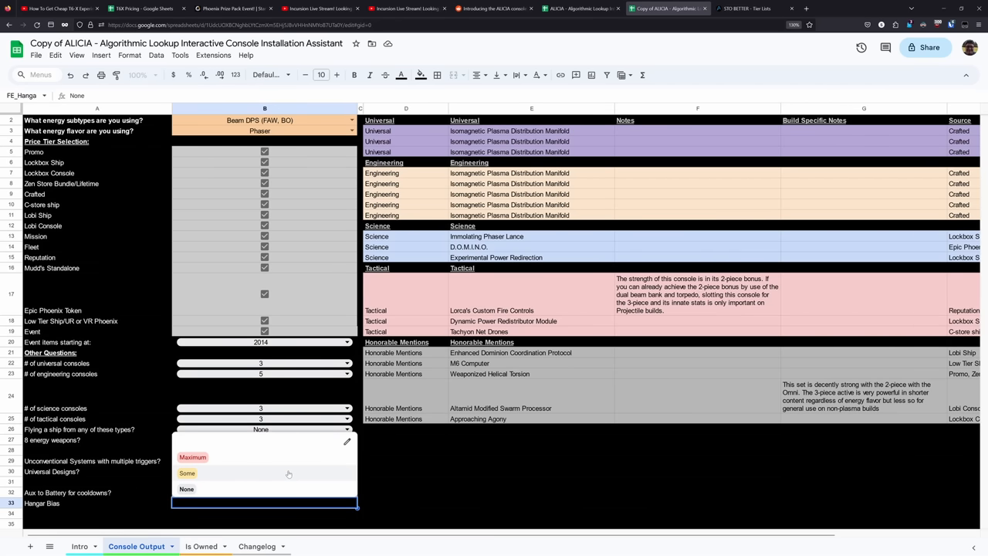
pyautogui.click(187, 473)
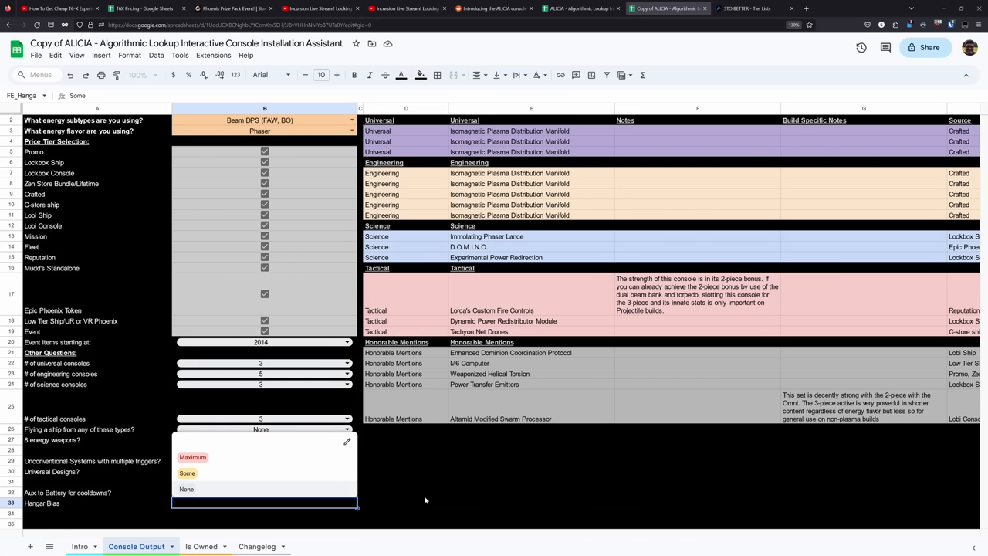
pyautogui.click(187, 472)
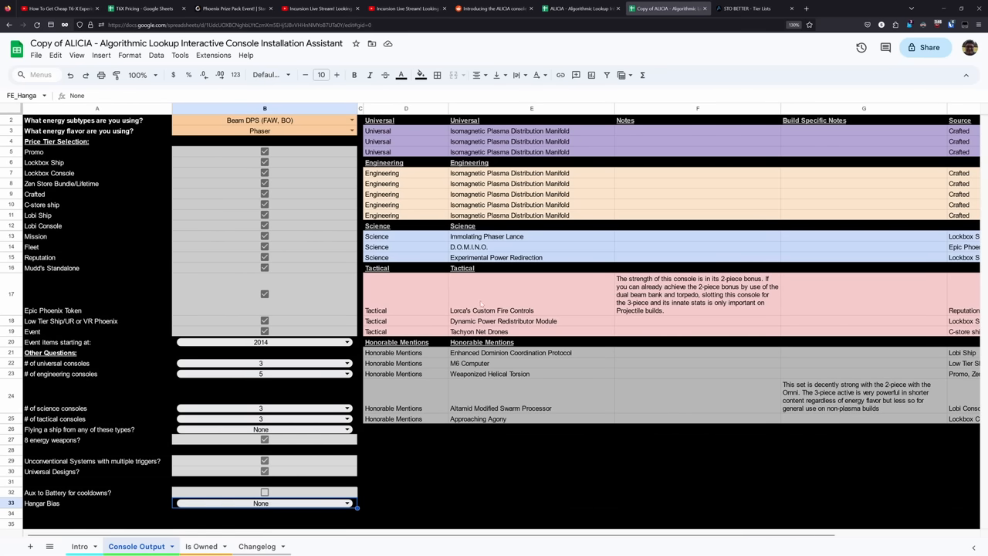
pyautogui.moveTo(404, 140)
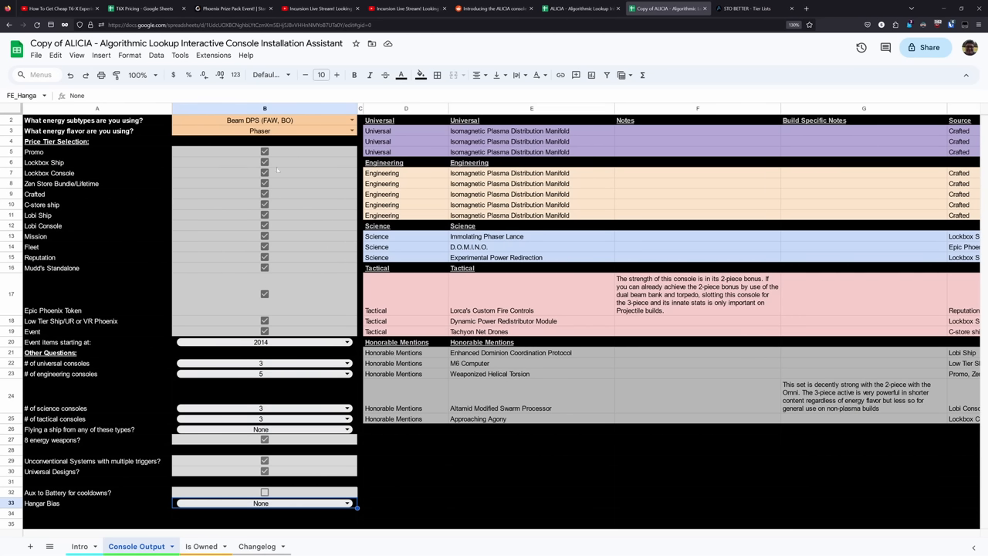
# Untick the Promo and Lockbox Ship price tiers, then go to the STO Better tier lists
pyautogui.click(265, 152)
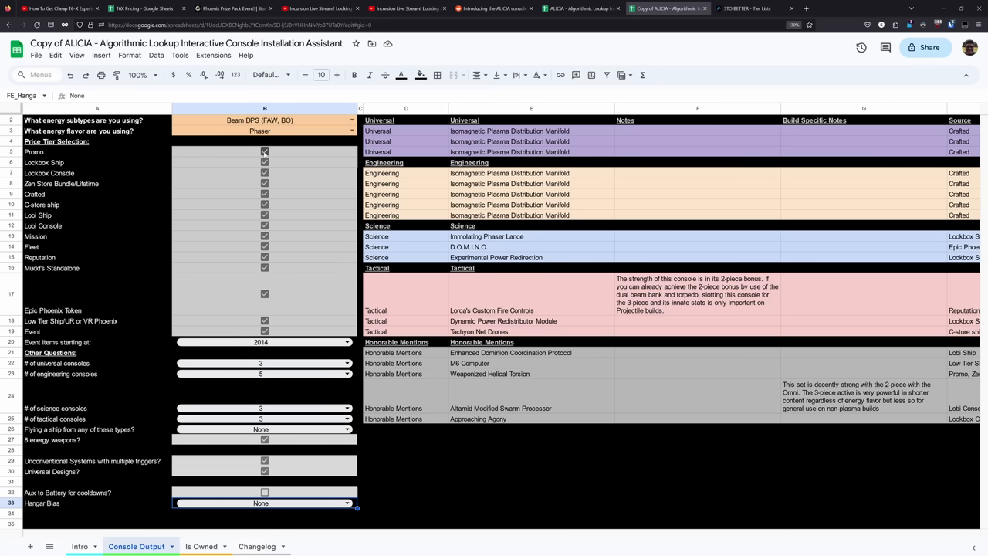
pyautogui.click(264, 162)
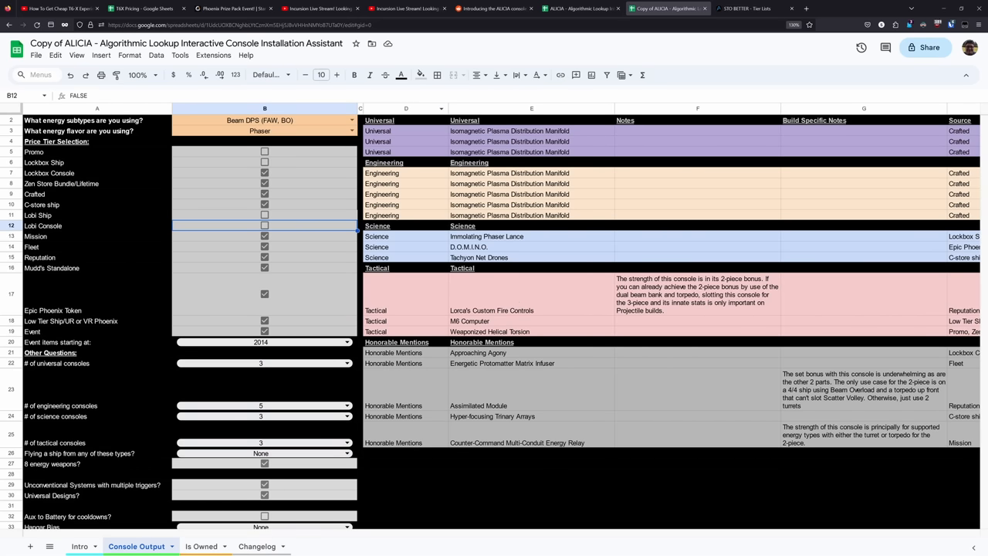
pyautogui.click(745, 8)
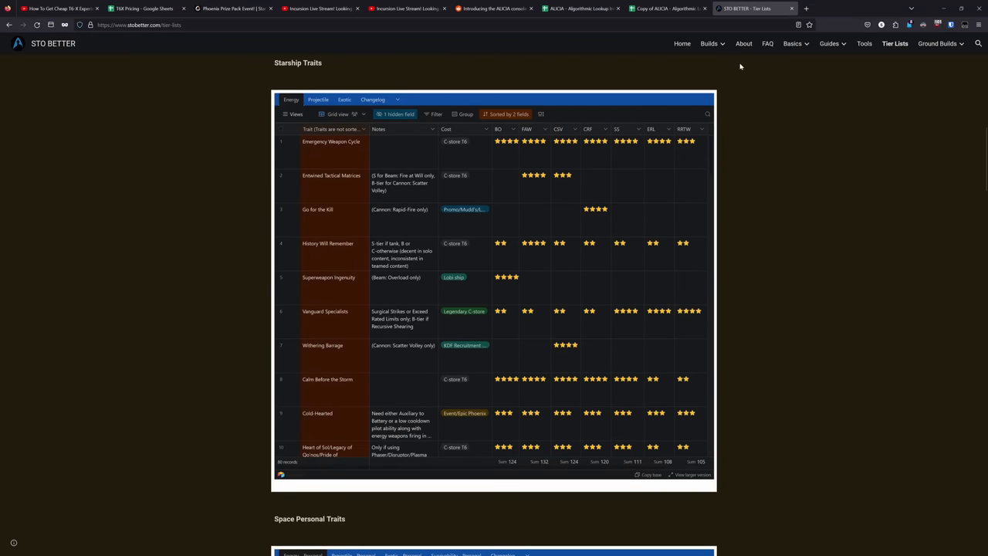
pyautogui.moveTo(715, 87)
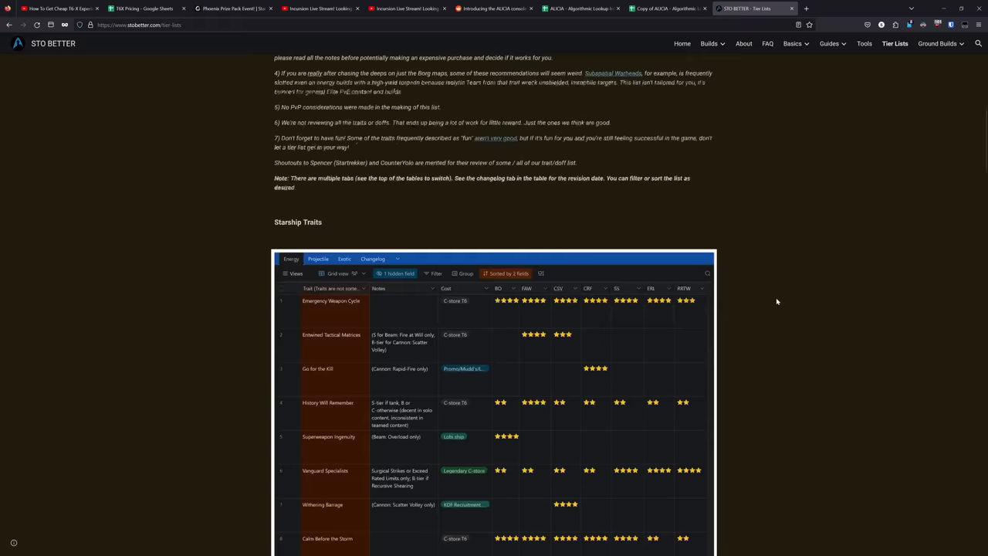
pyautogui.scroll(-3)
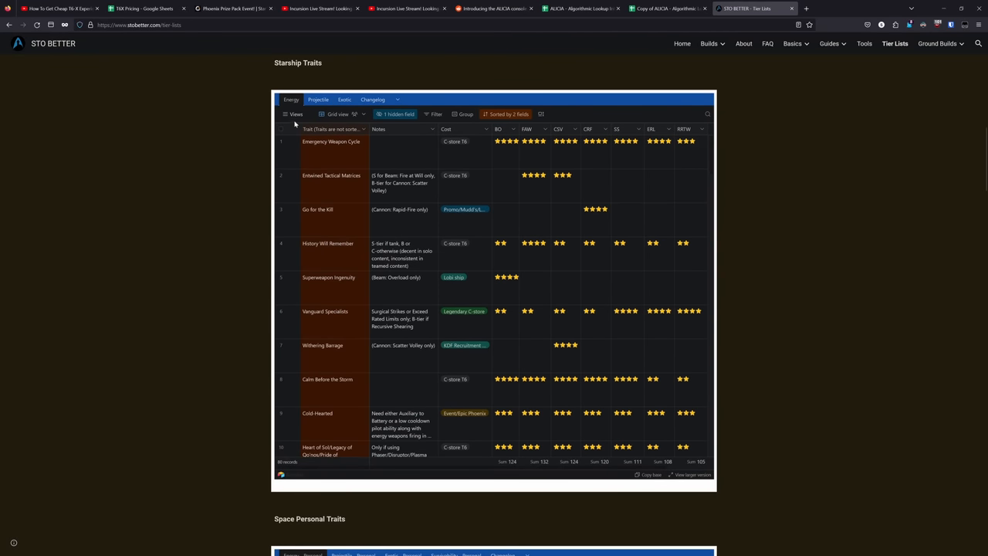
pyautogui.click(316, 98)
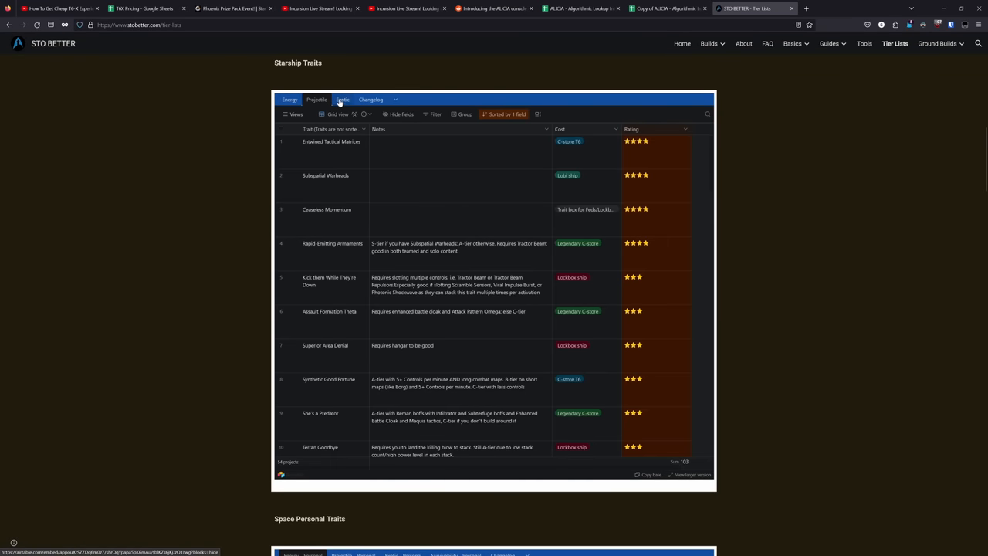
pyautogui.click(342, 99)
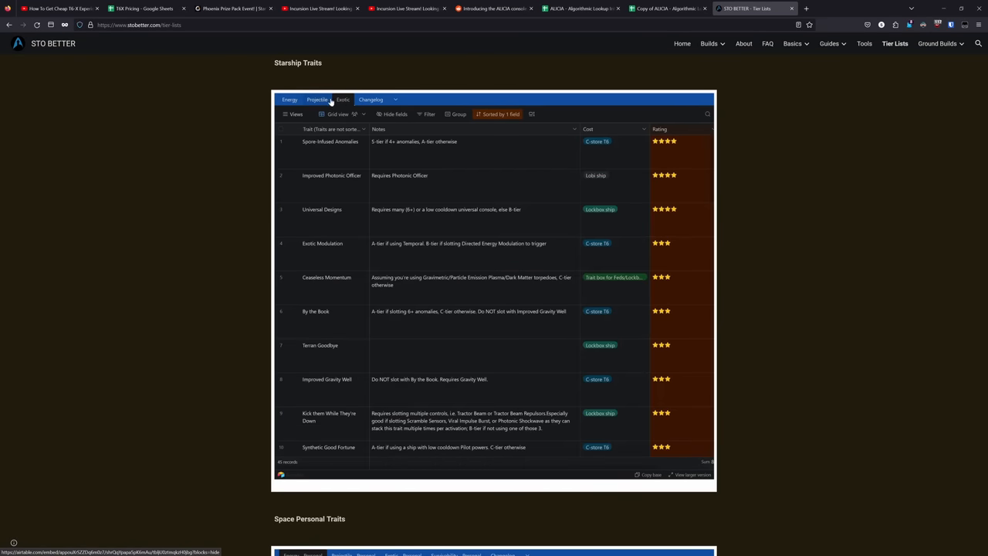
pyautogui.click(291, 98)
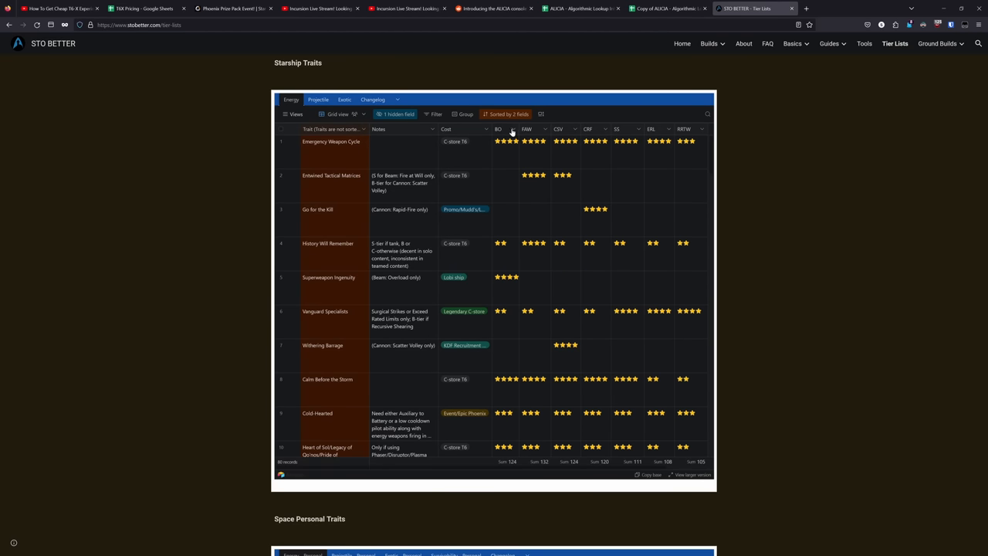
# Sort the Energy starship traits by the BO column, 9 → 1
pyautogui.click(512, 129)
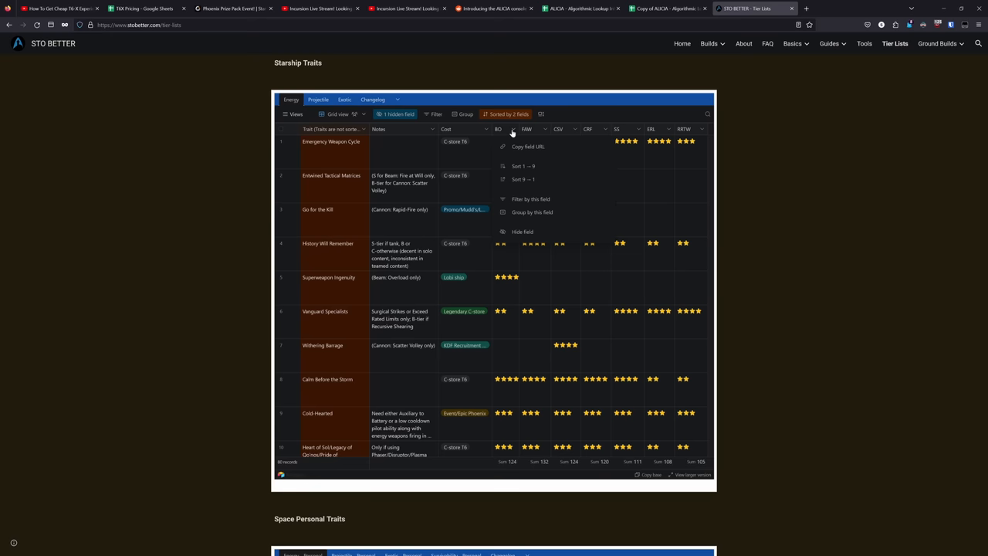
pyautogui.moveTo(518, 185)
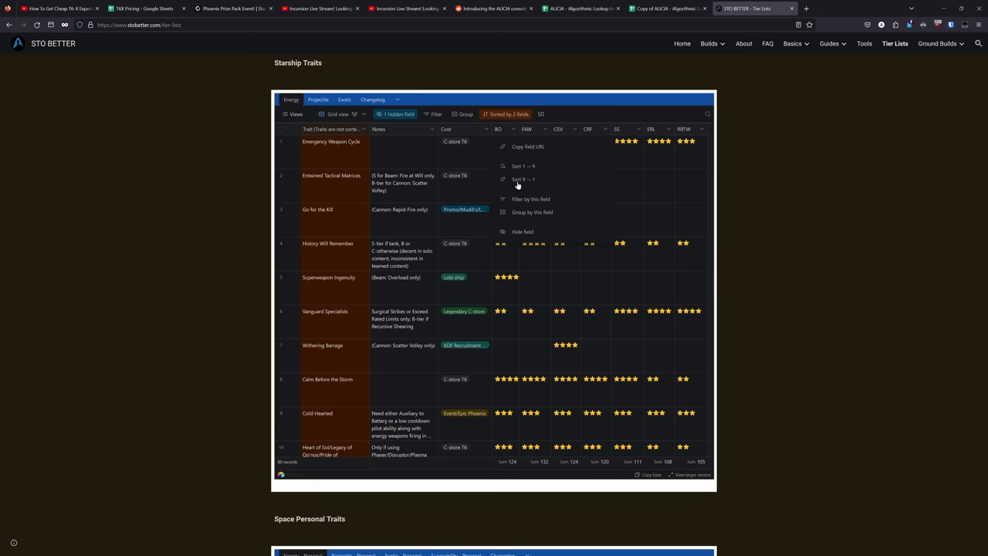
pyautogui.click(523, 179)
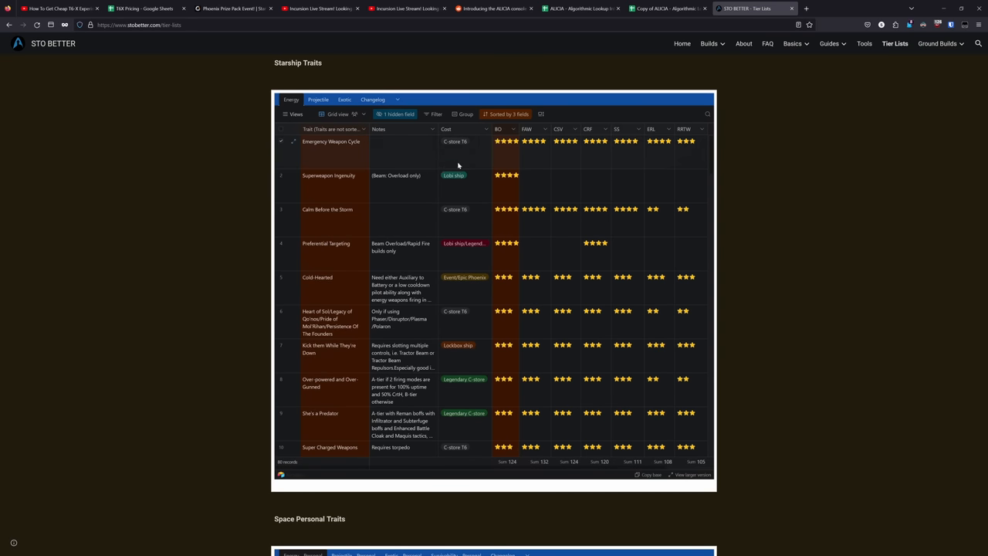